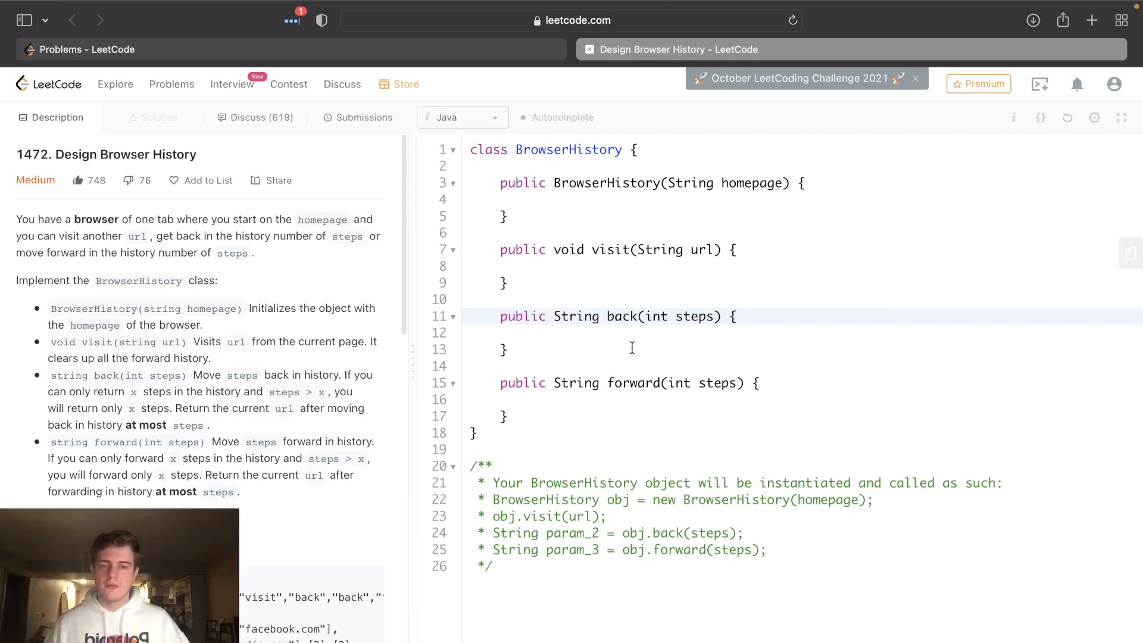
Step: Review the problem's method descriptions for visit, back and forward before coding
double_click(634, 382)
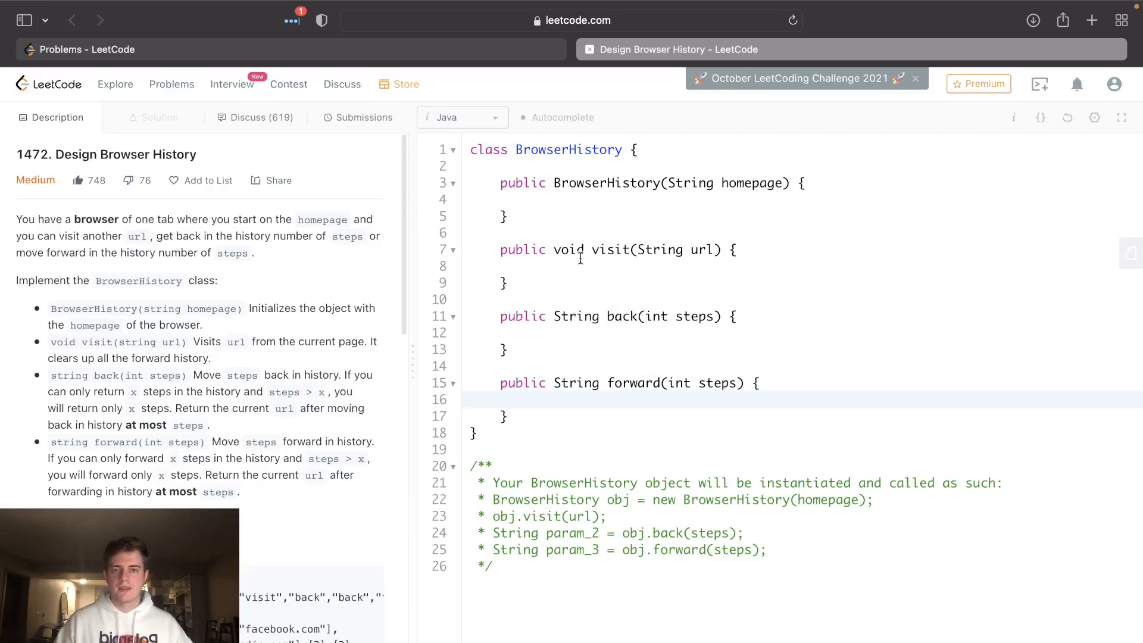
double_click(609, 249)
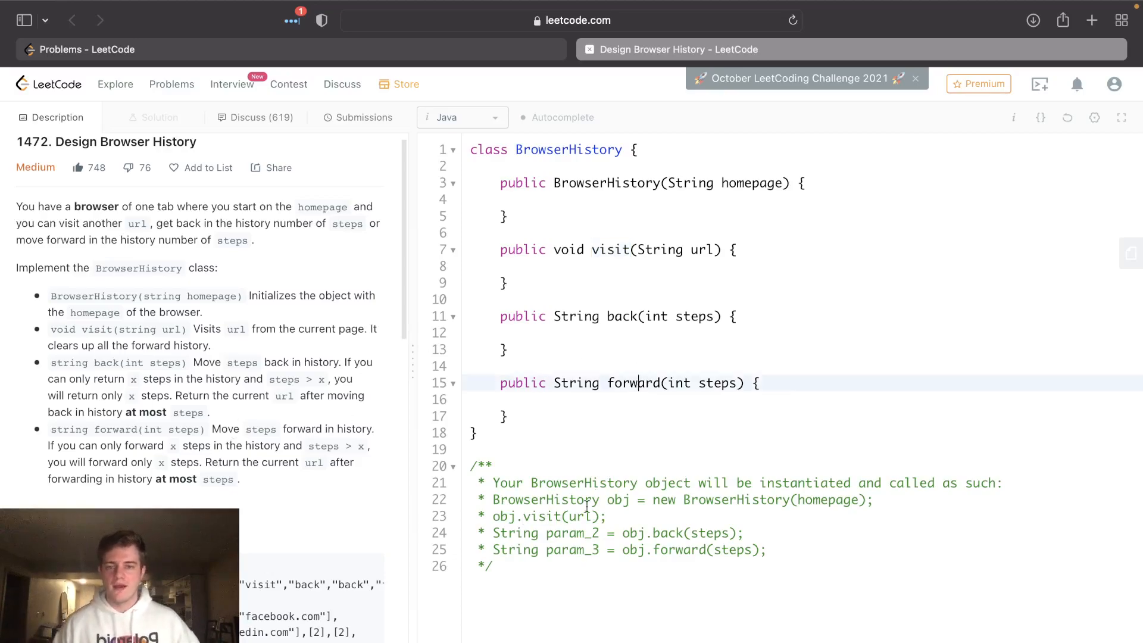
drag(83, 295, 177, 429)
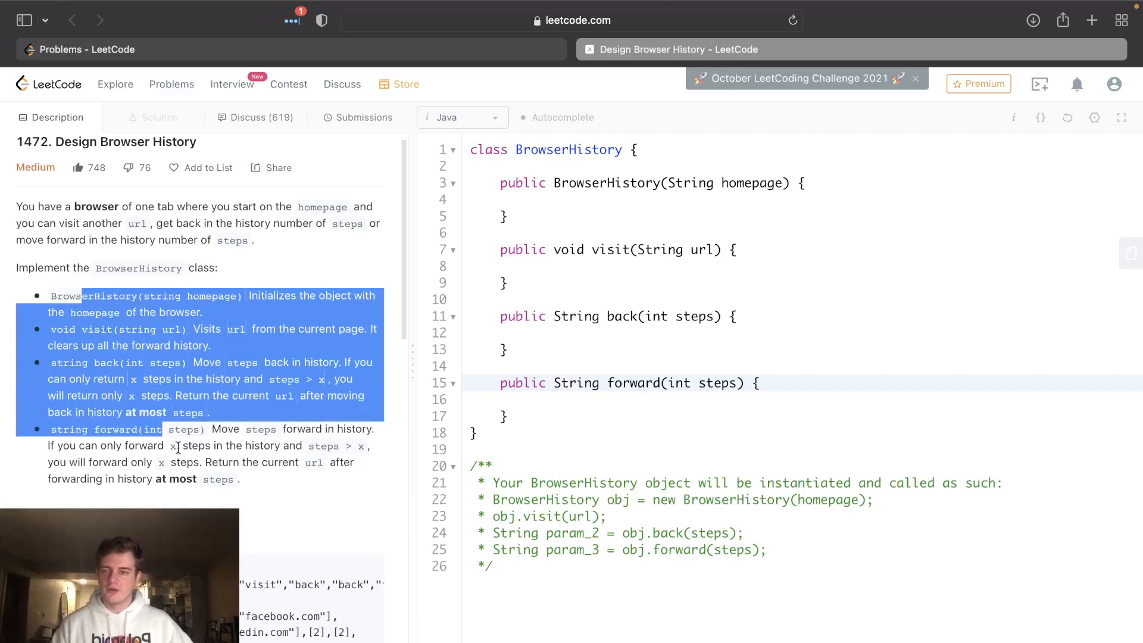
drag(204, 429, 237, 479)
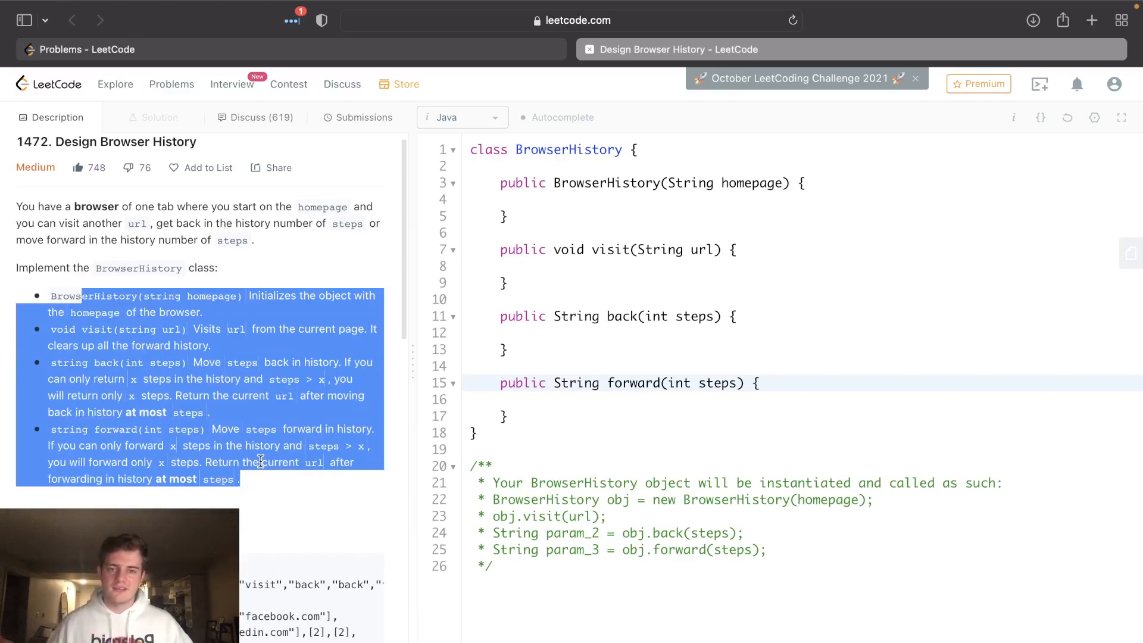
Step: Declare Stack<String> backHistory and forwardHistory fields as new Stack() at the top of the class
click(561, 400)
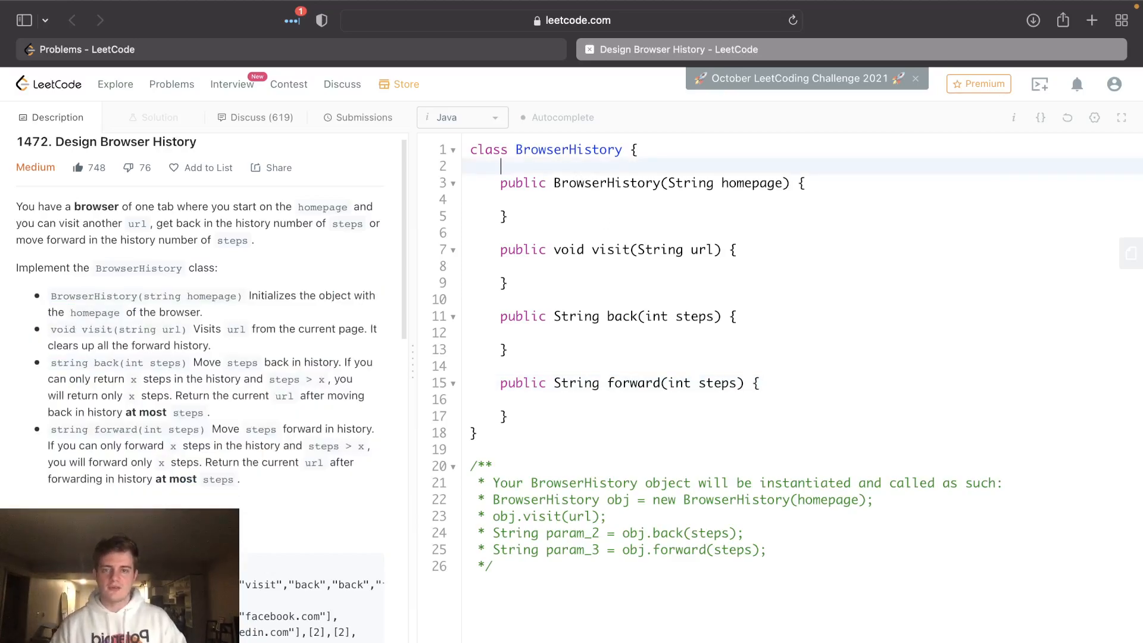
text(Stack<Stri)
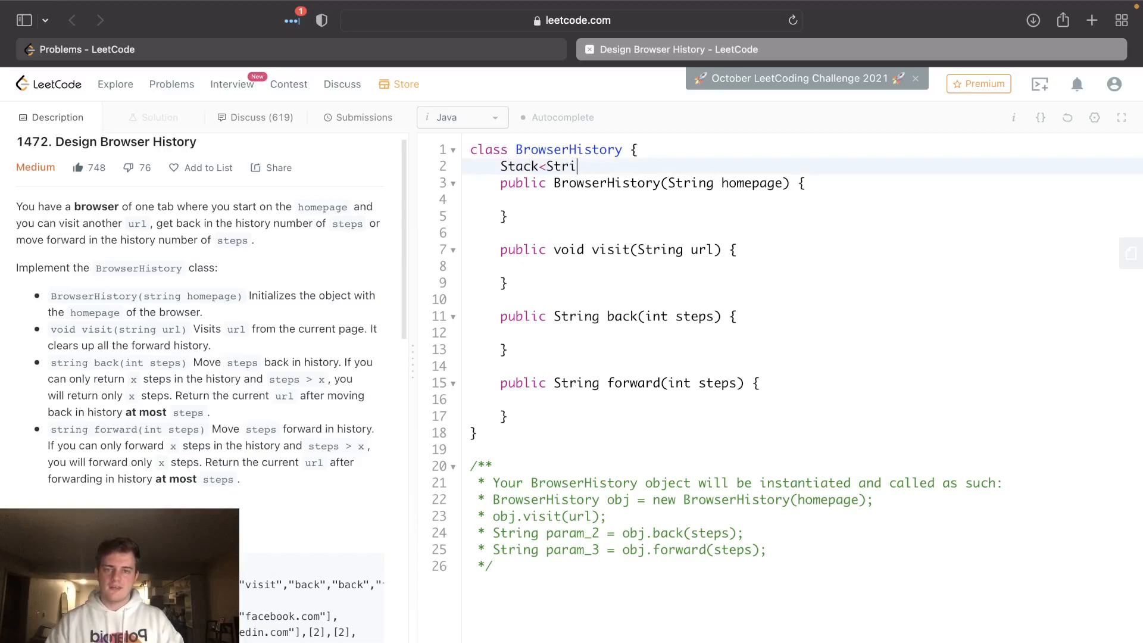
text(ng> b)
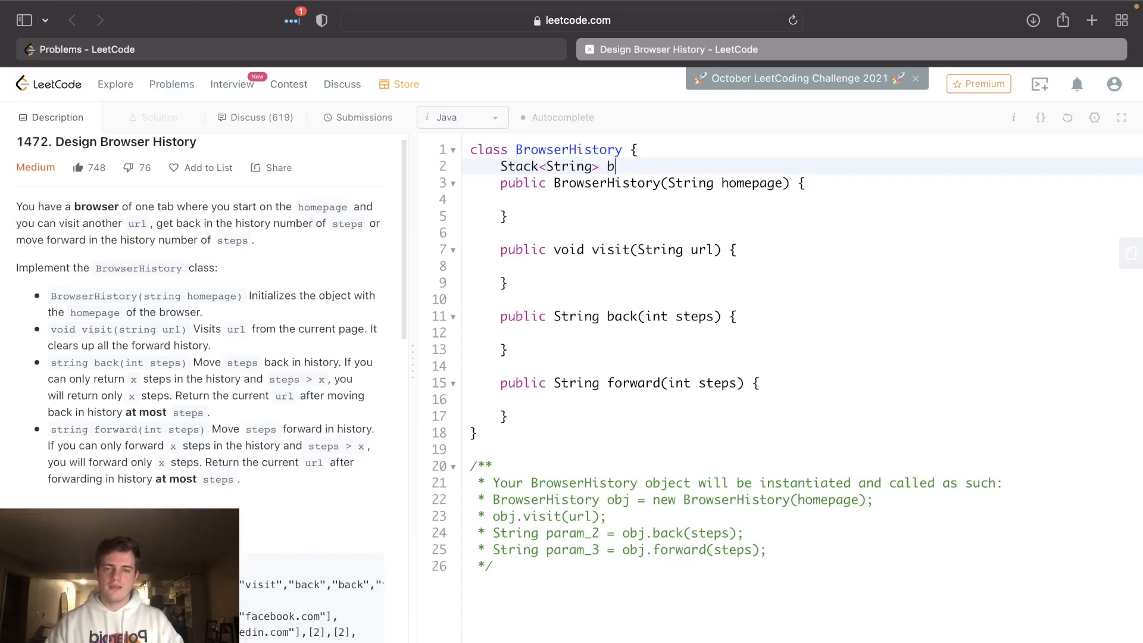
text(ackHistory -= nbe)
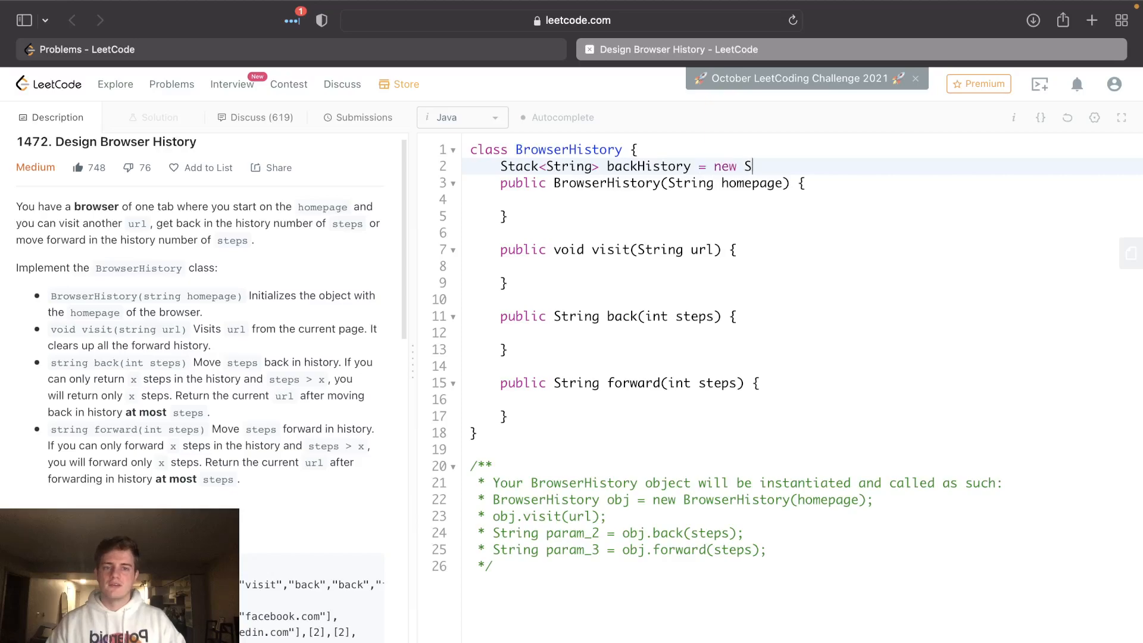
text(tack();)
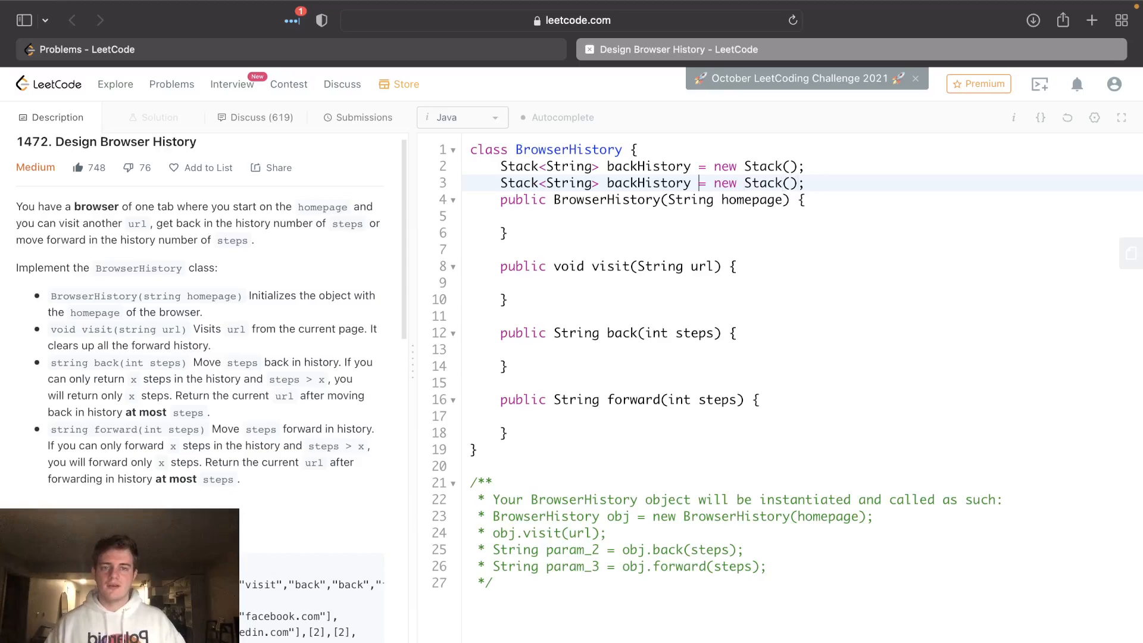
text(forward)
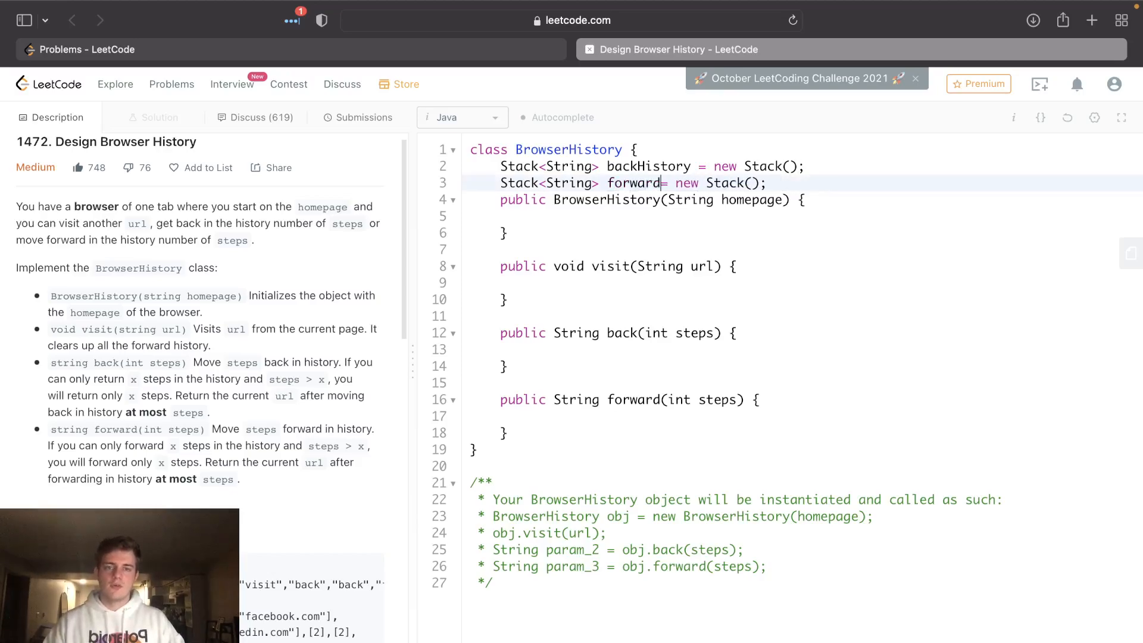
text(History)
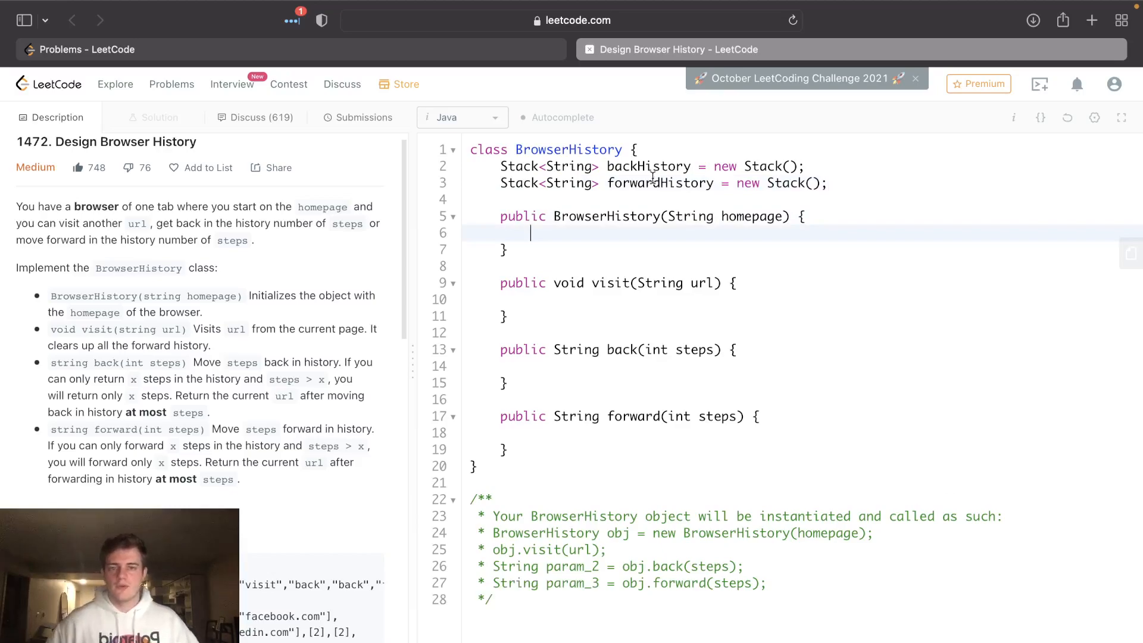
double_click(648, 167)
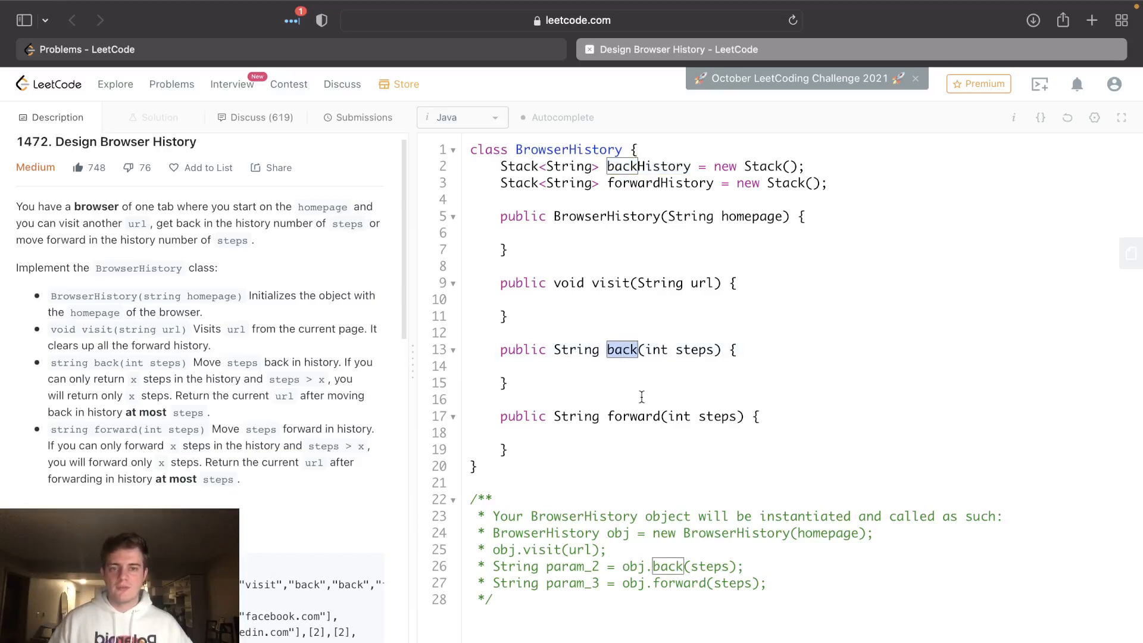
double_click(633, 416)
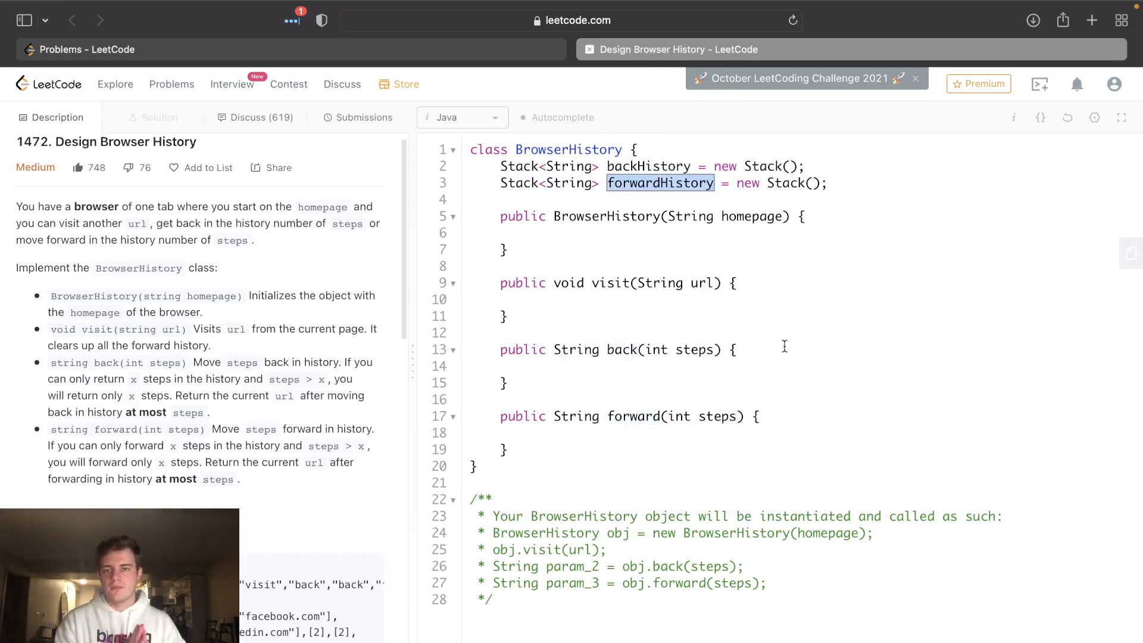
mouse_move(664, 205)
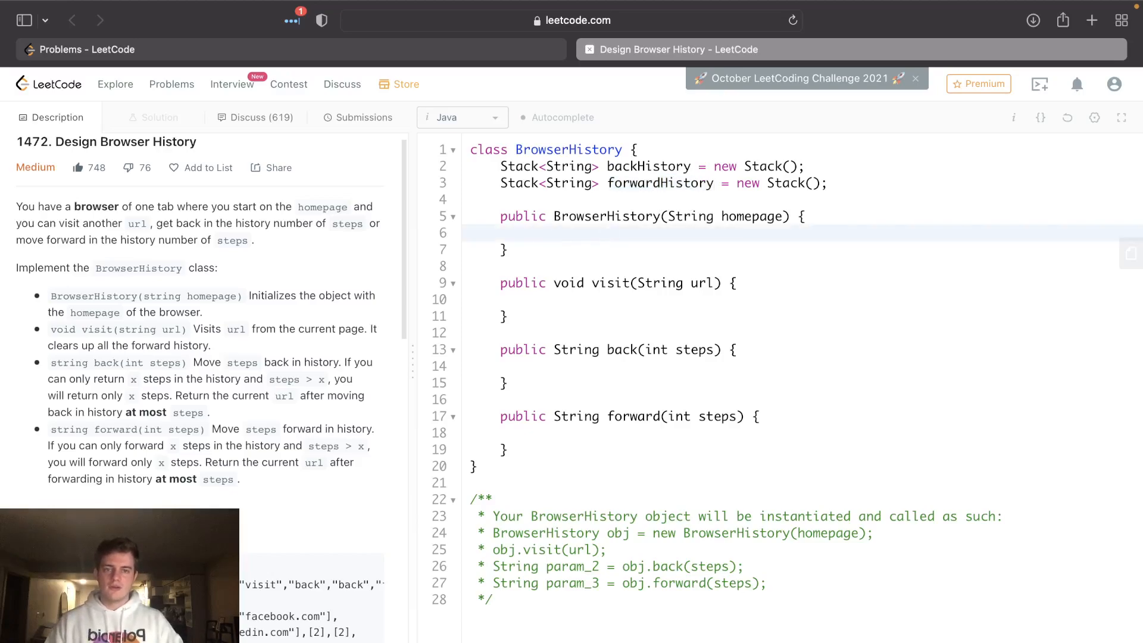
Step: Write backHistory.add(homepage); inside the constructor
text(backHistory.add)
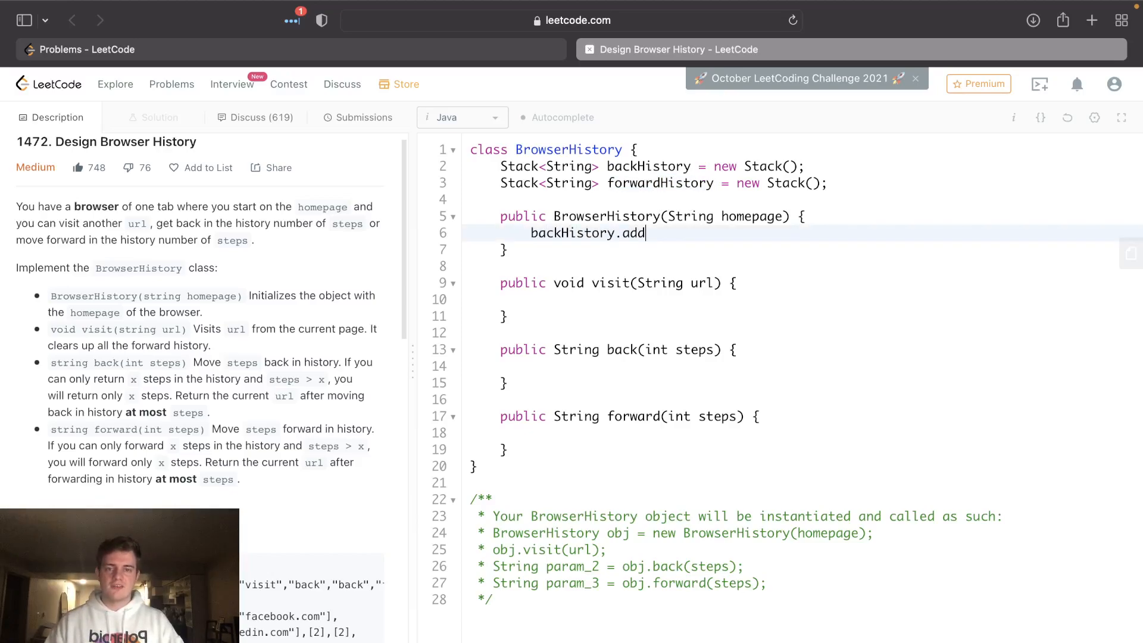
text((homepage);)
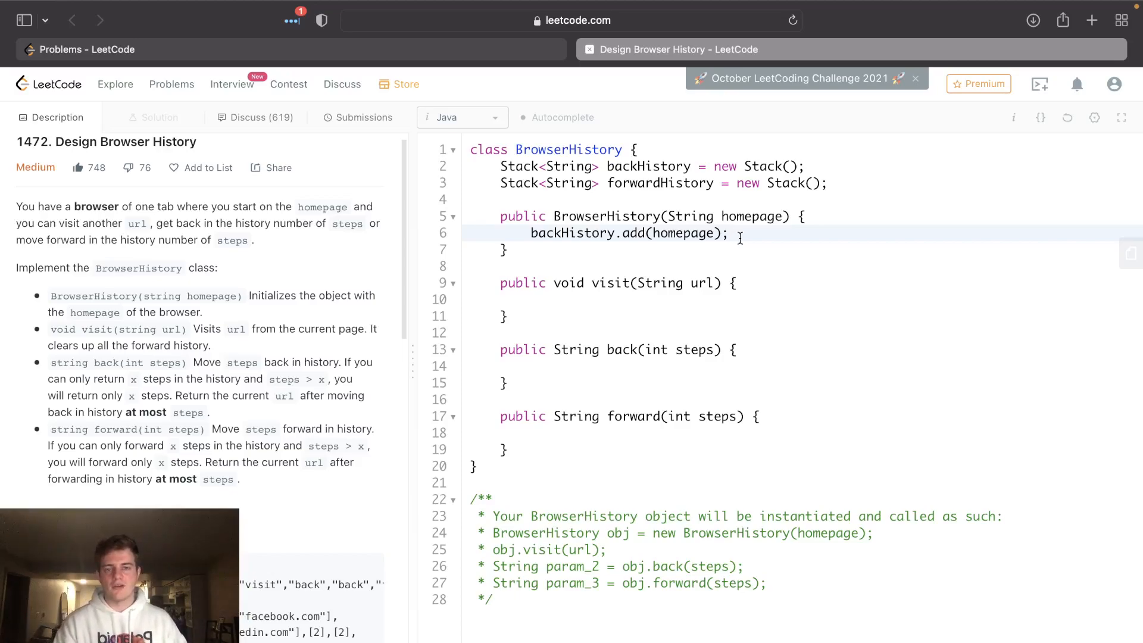
double_click(633, 233)
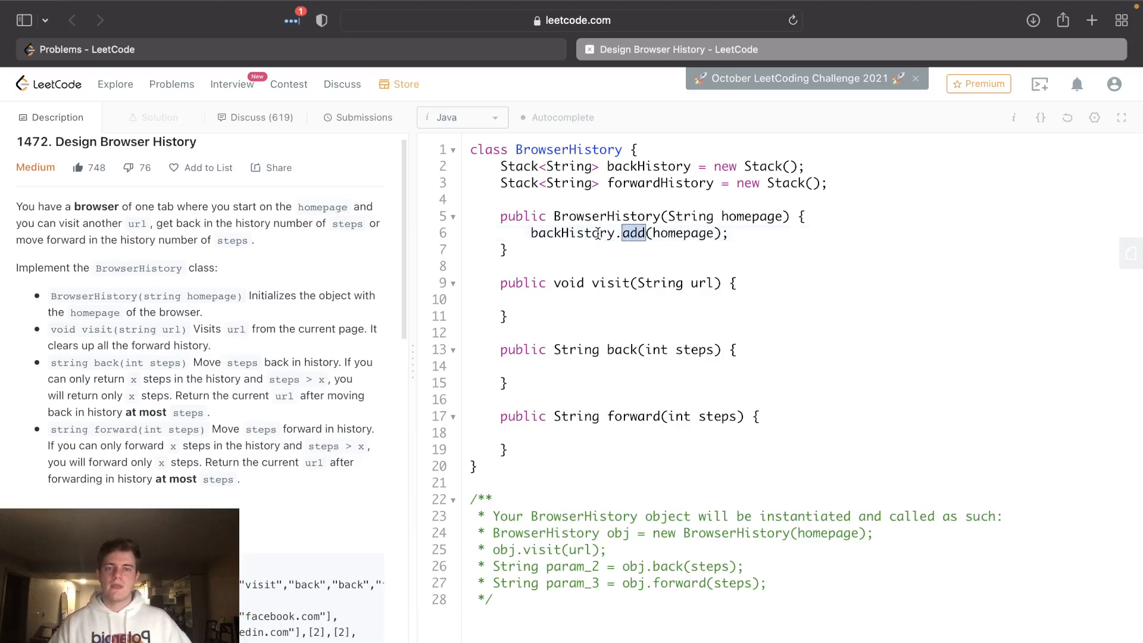
mouse_move(697, 275)
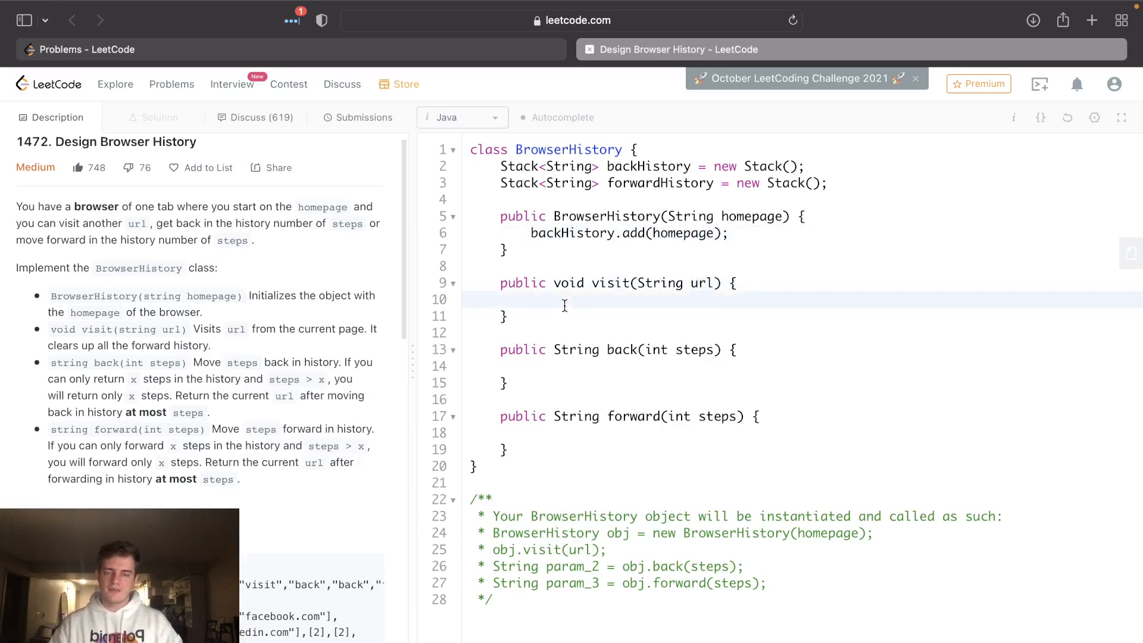
Step: Write visit as forwardHistory = new Stack(); followed by backHistory.add(url);
text(forwardH)
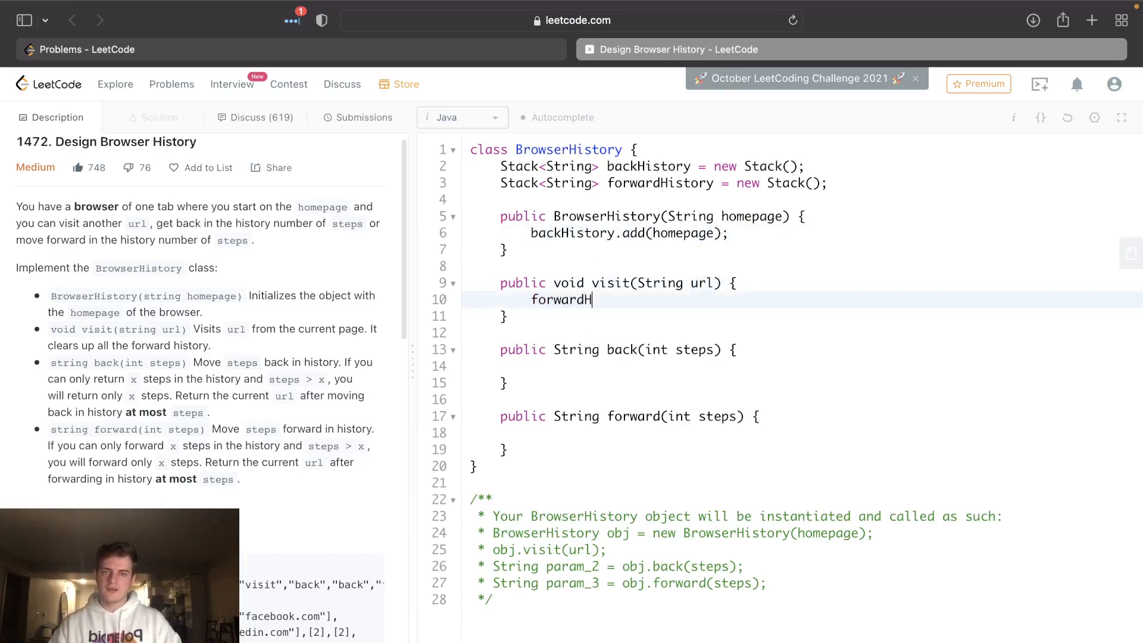
text(istory =)
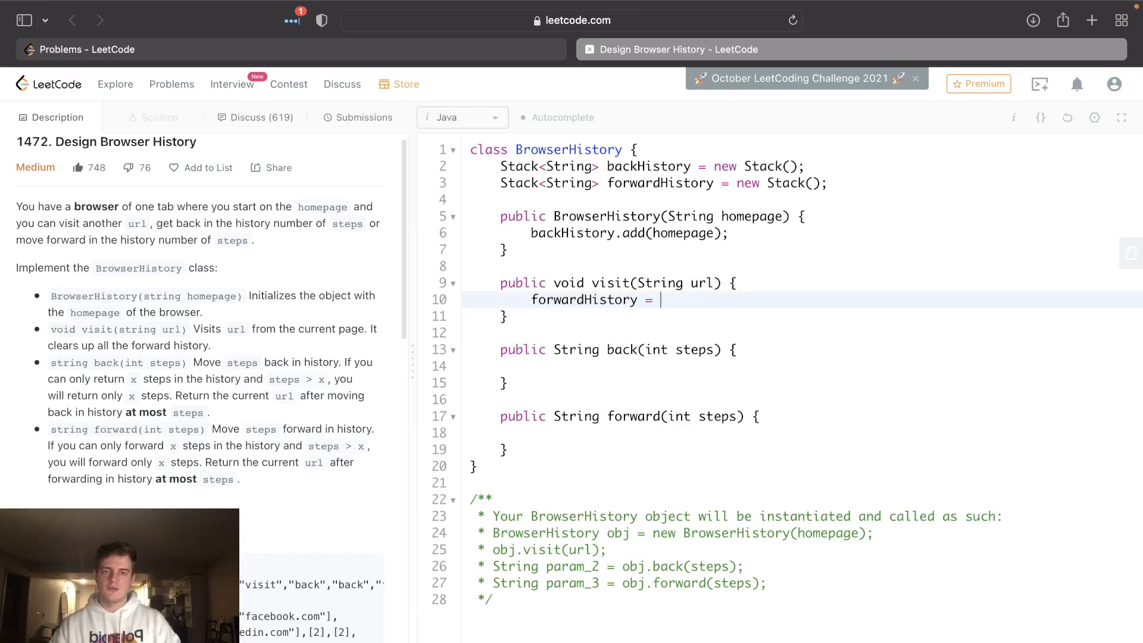
text(new Stack)
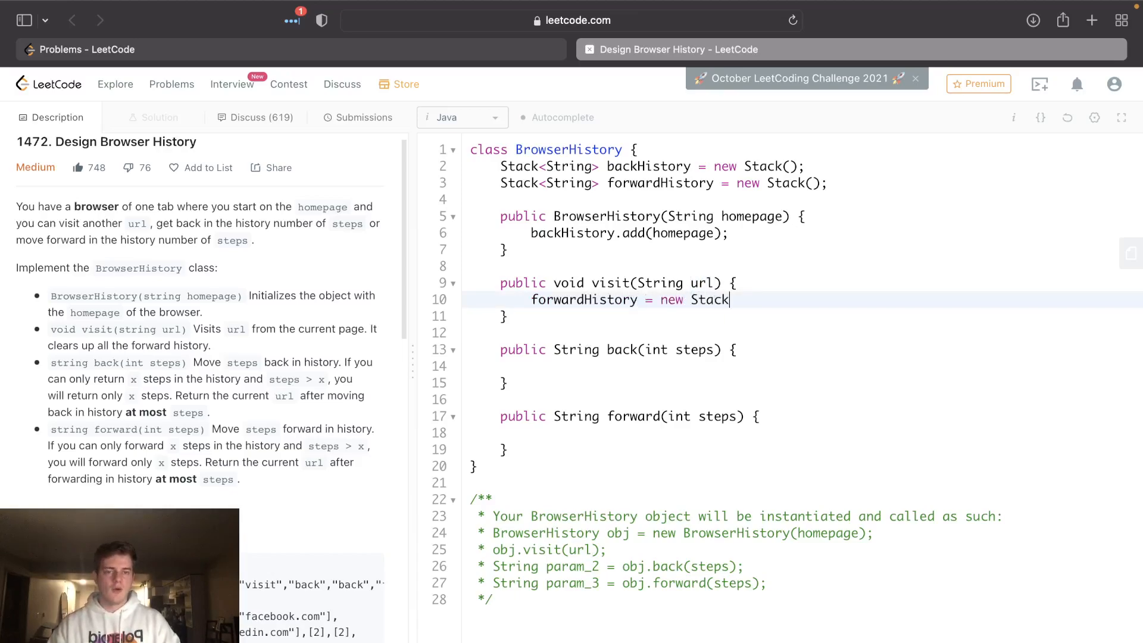
text(();)
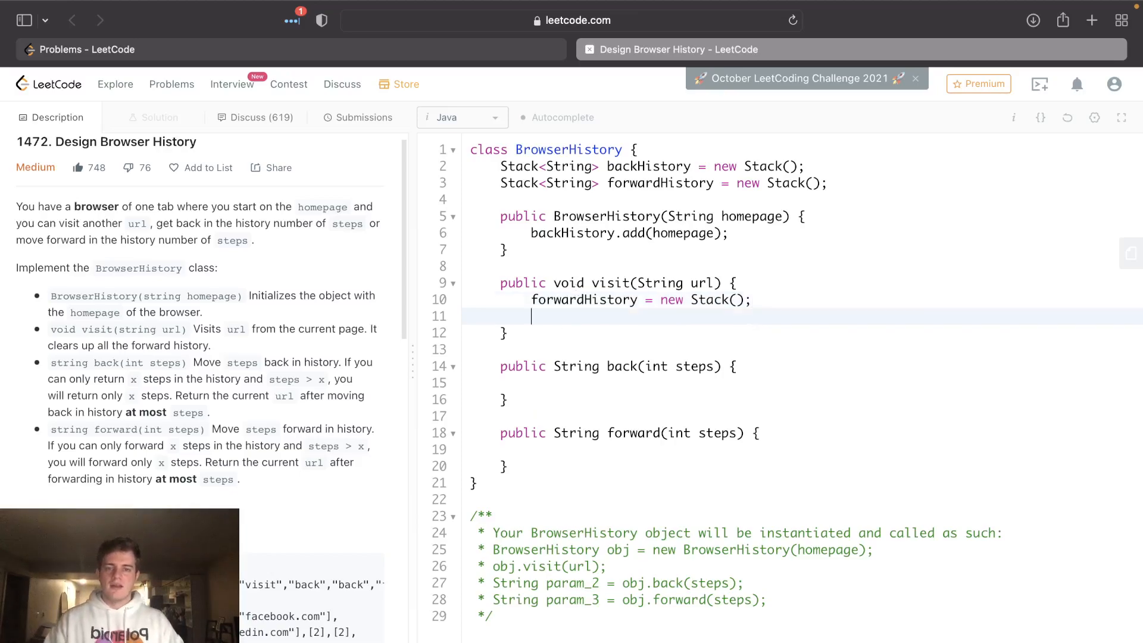
text(back)
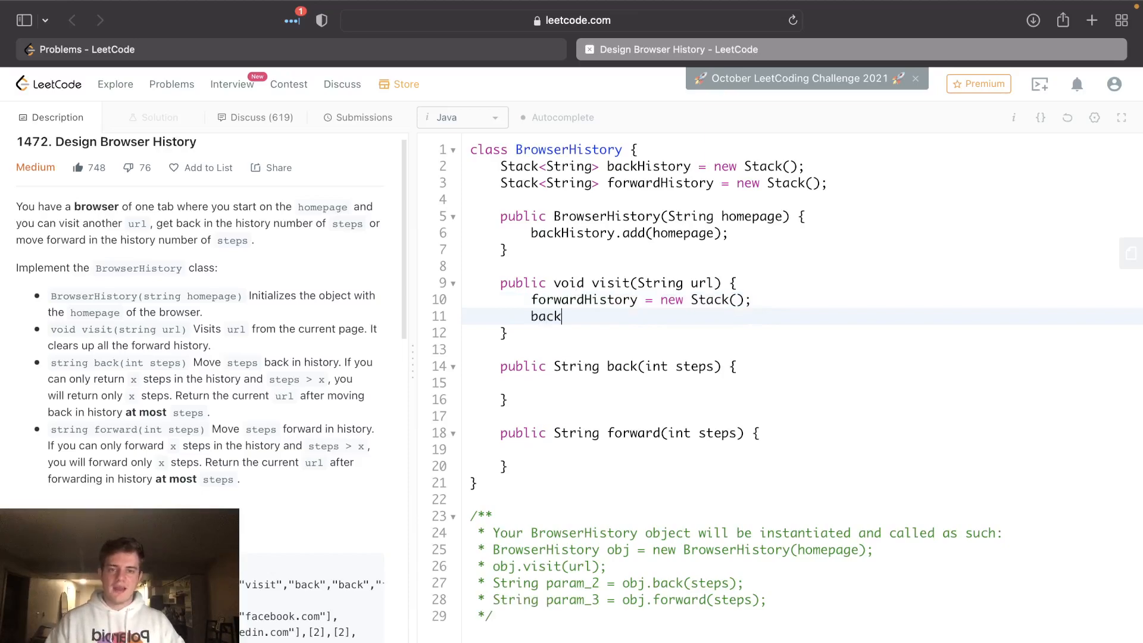
text(History.add())
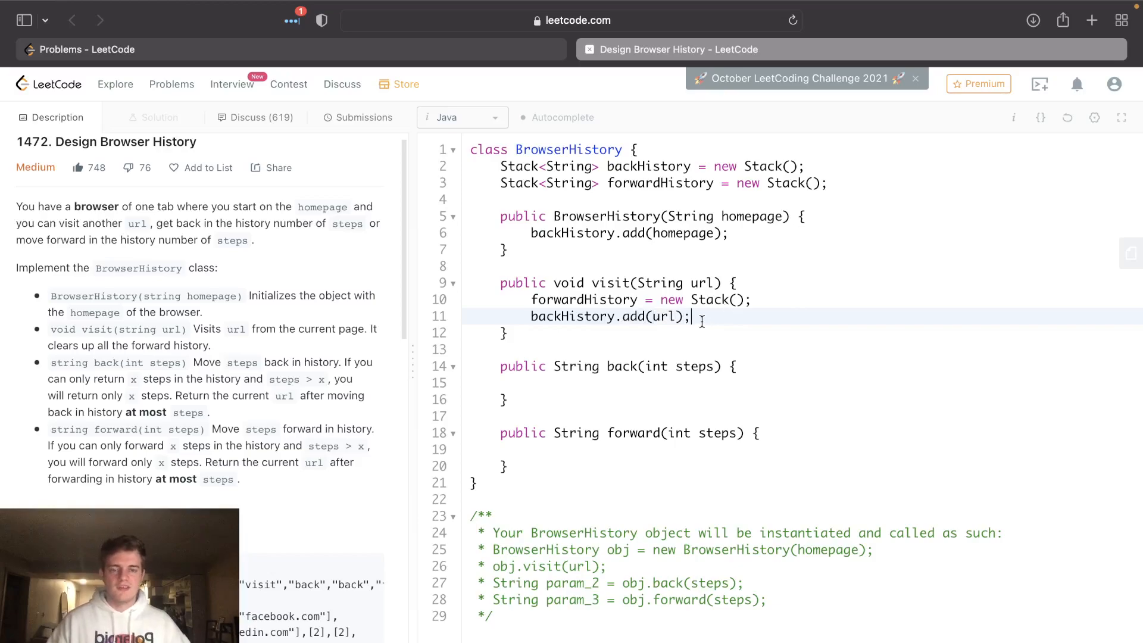
drag(701, 315, 531, 300)
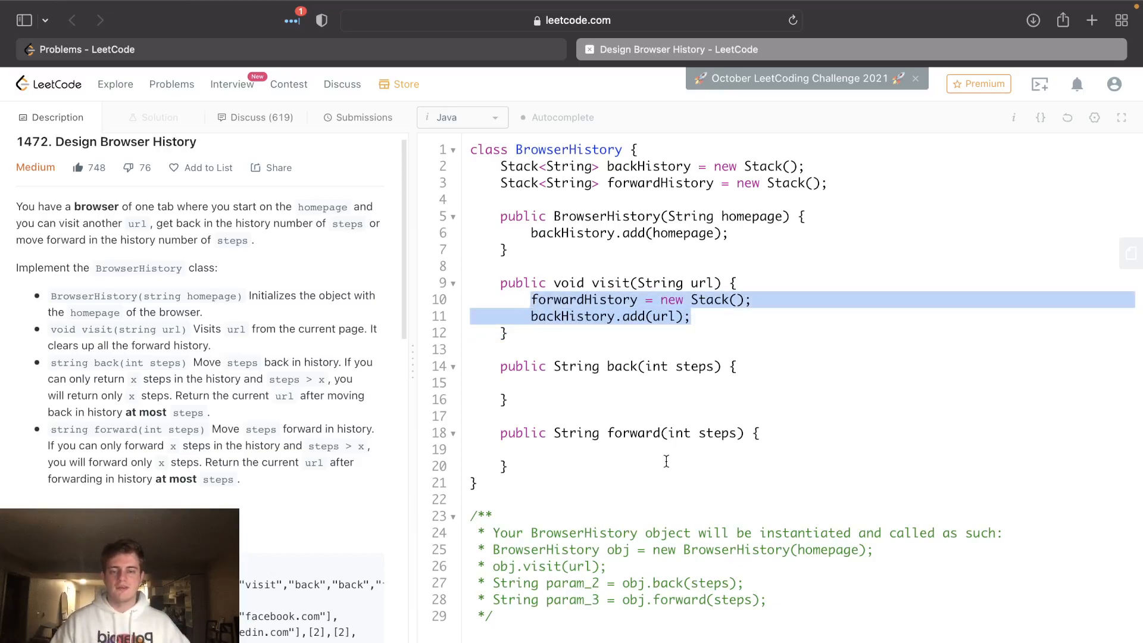
click(553, 382)
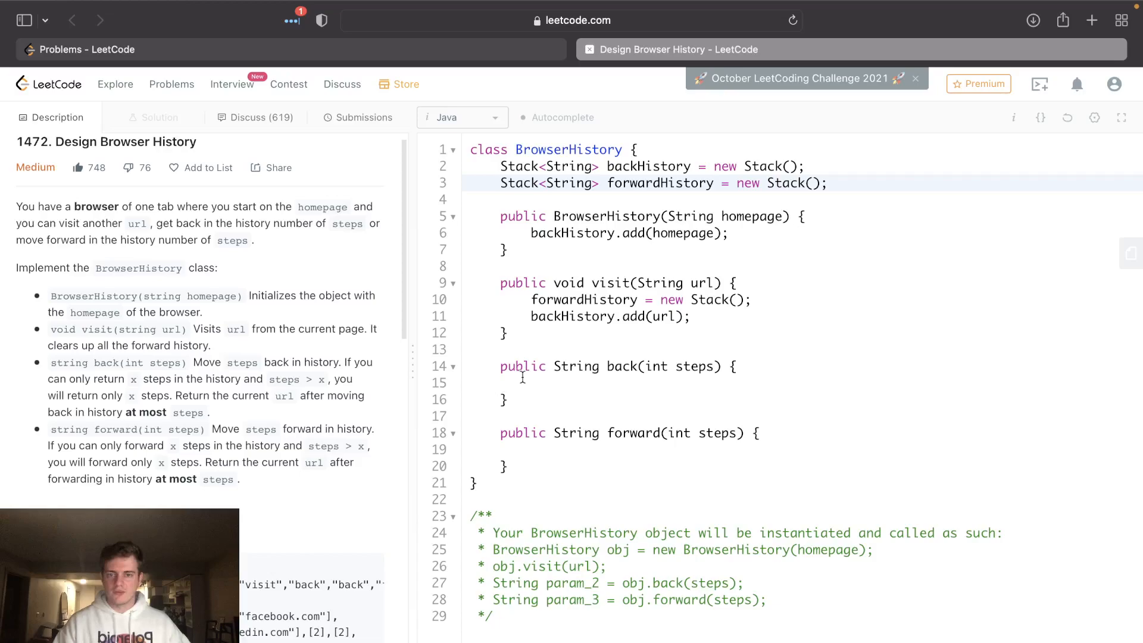
Step: Write the back() loop header: while steps remain and backHistory.size() > 1
text(while (steps > 0)
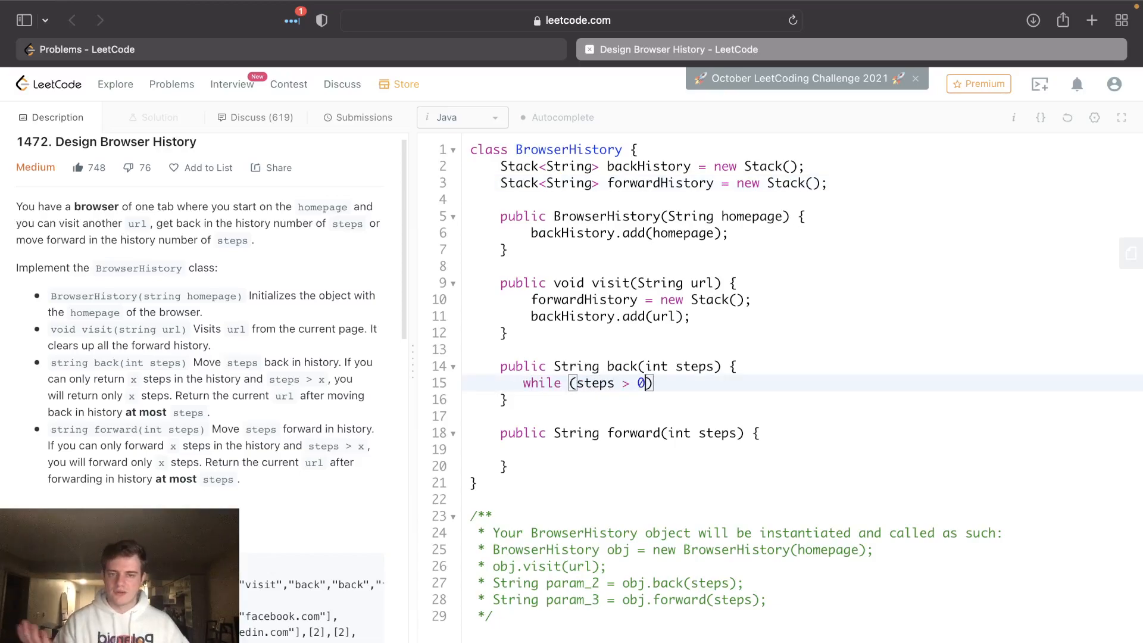
text(&&)
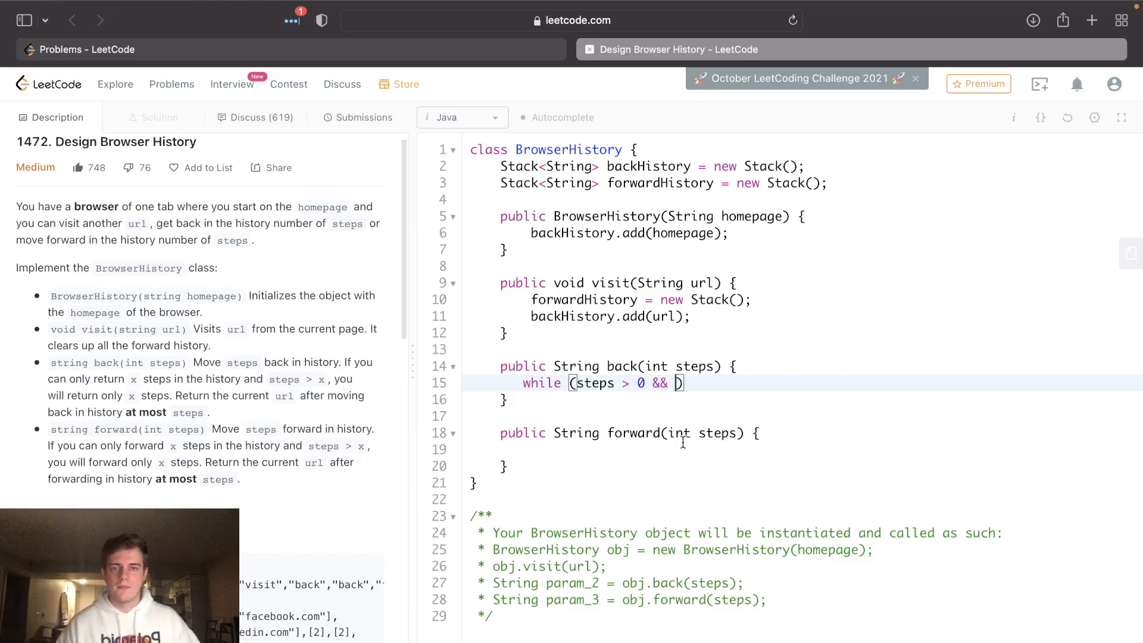
text(backHistory.size()
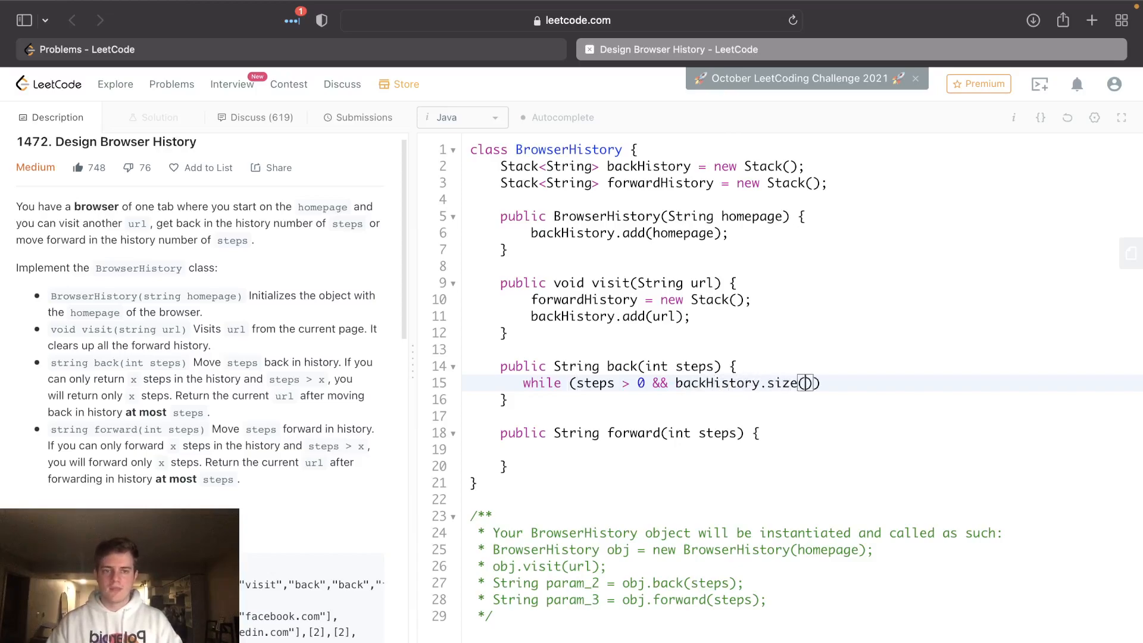
text(>)
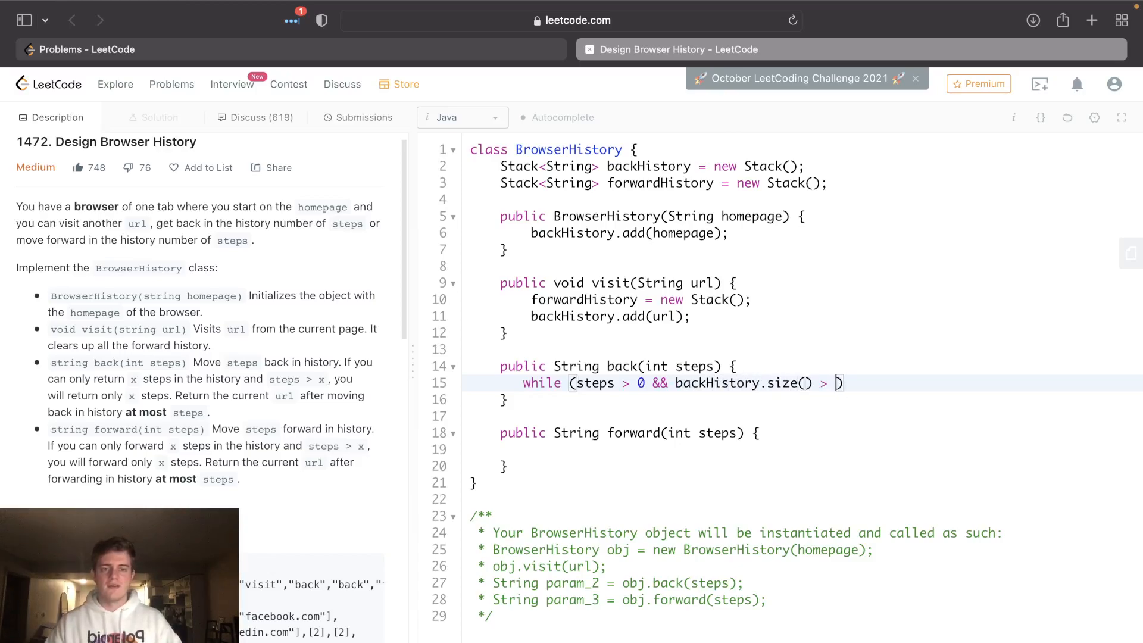
text(1) {)
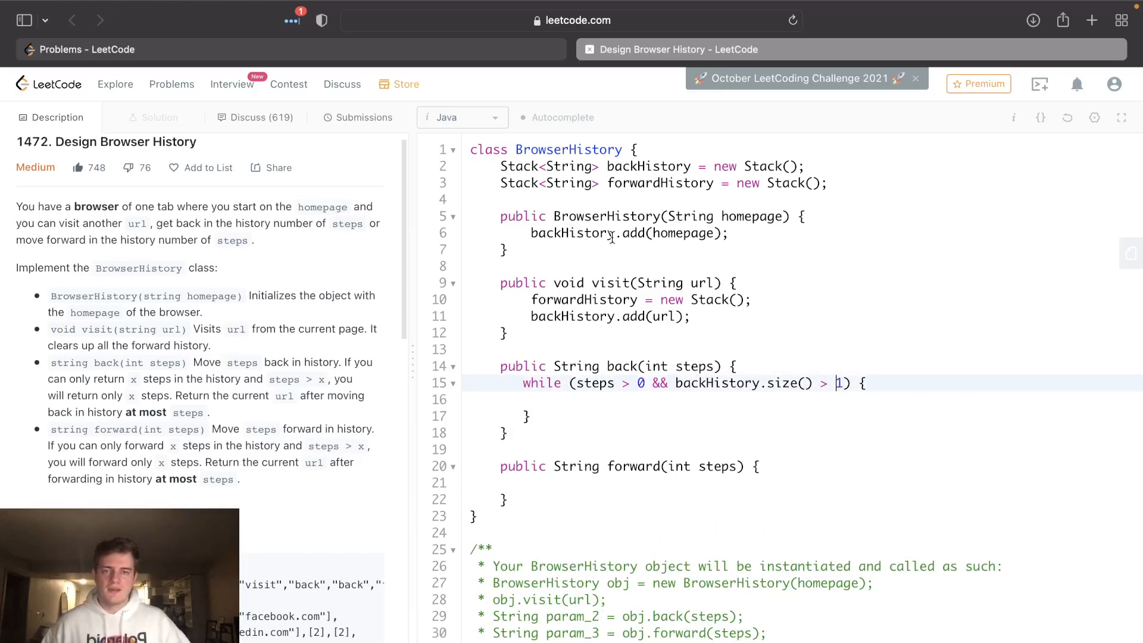
double_click(682, 232)
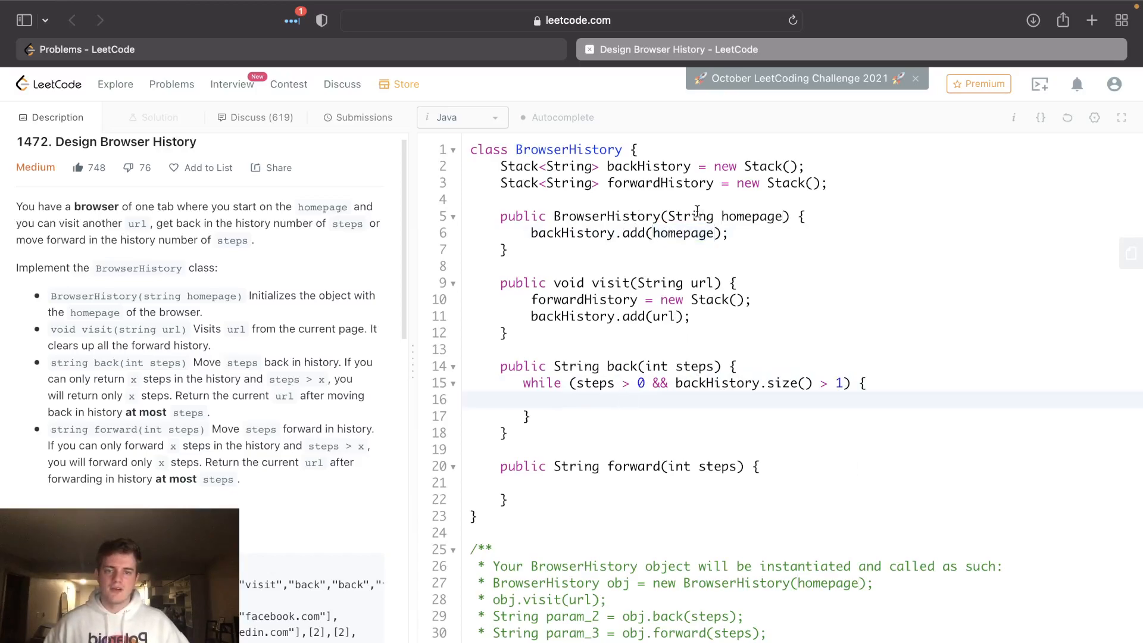
double_click(683, 232)
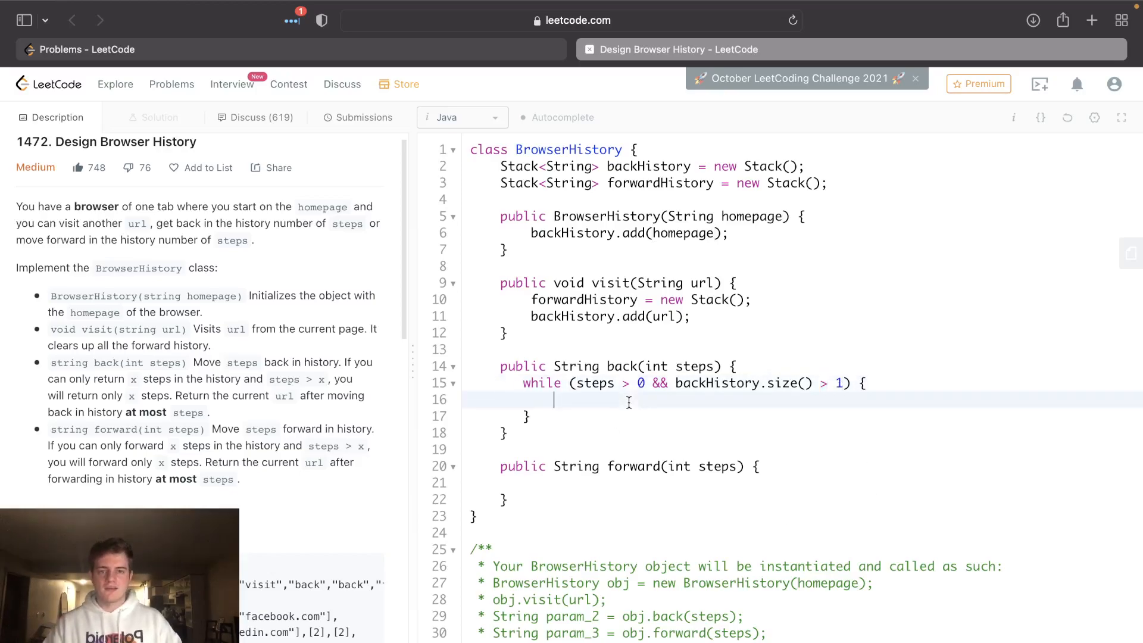
Step: Fill the loop with forwardHistory.add(backHistory.pop()); steps--; and return backHistory.peek()
text(forwa)
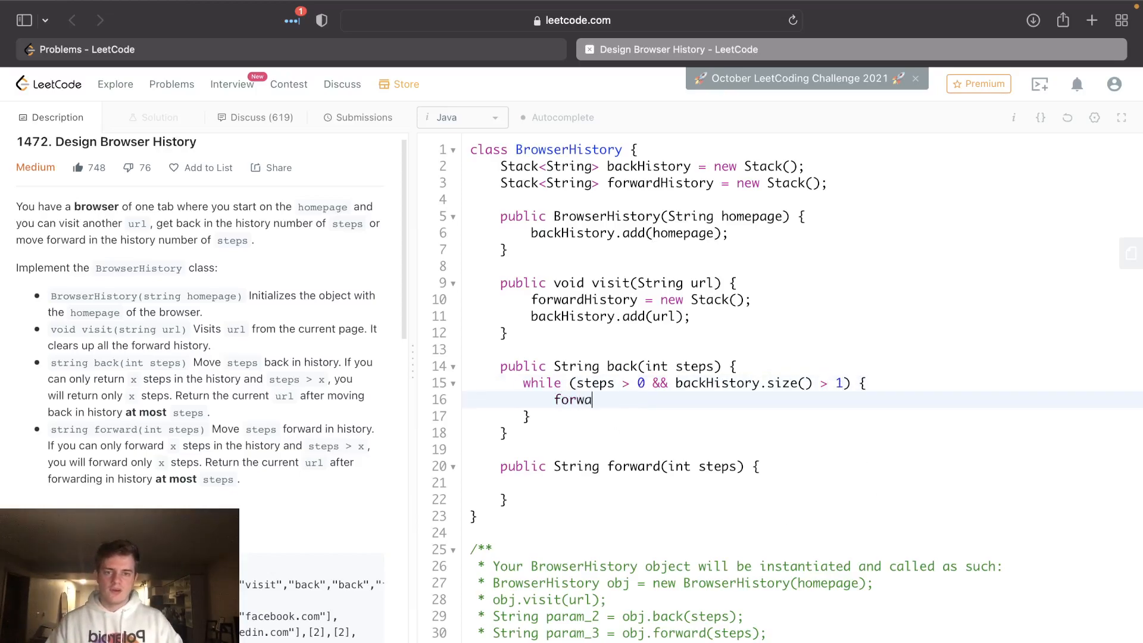
text(rdHistory.add)
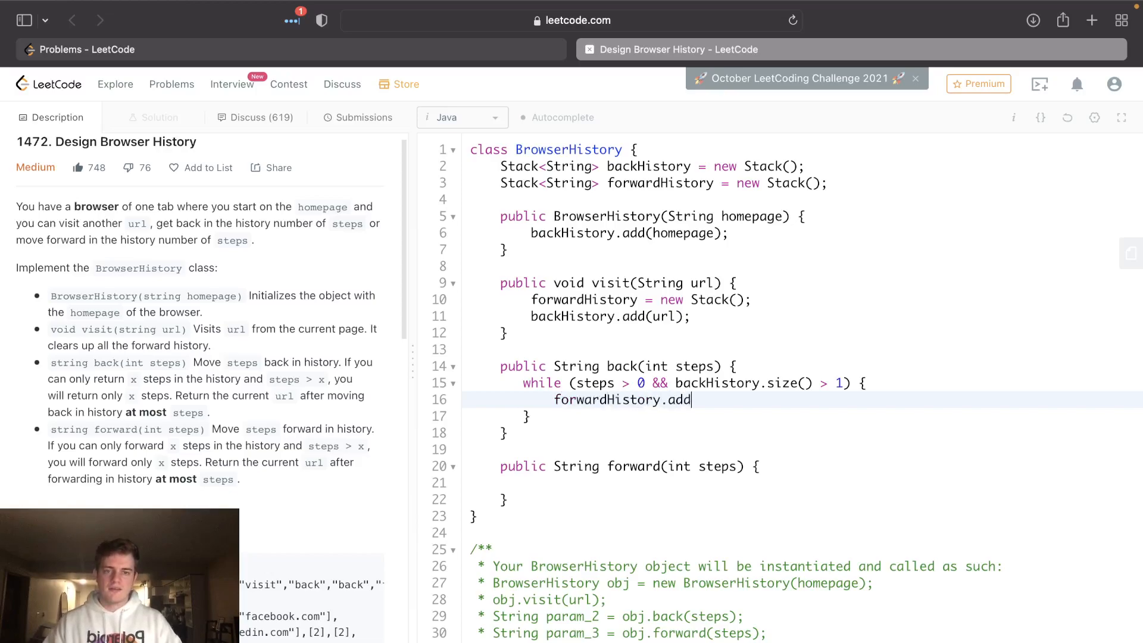
text(());)
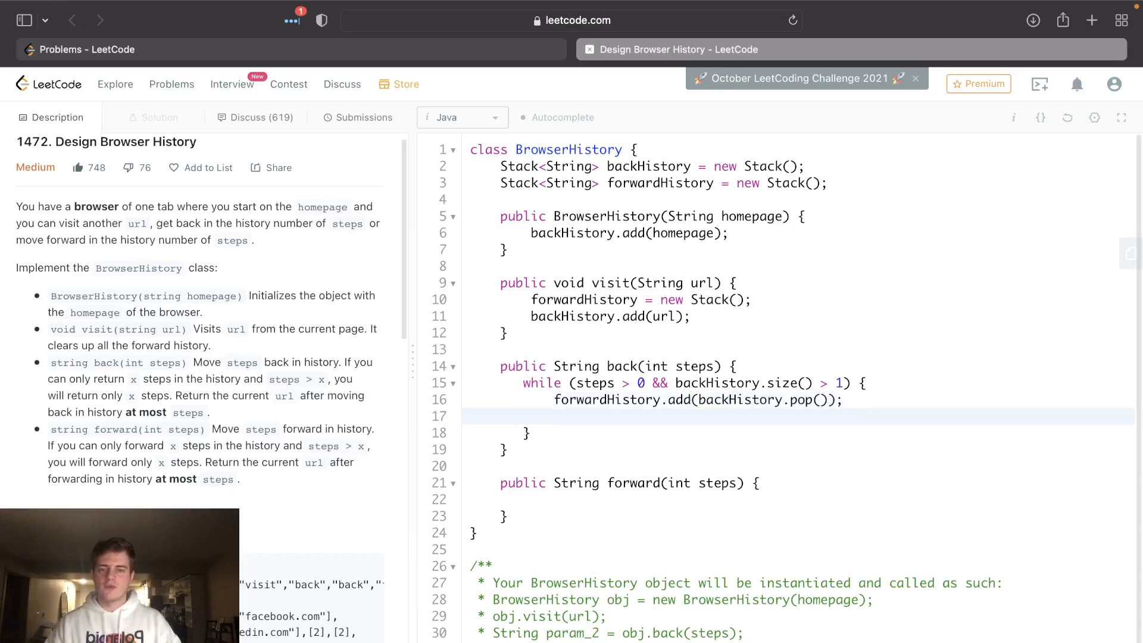
text(steps--;)
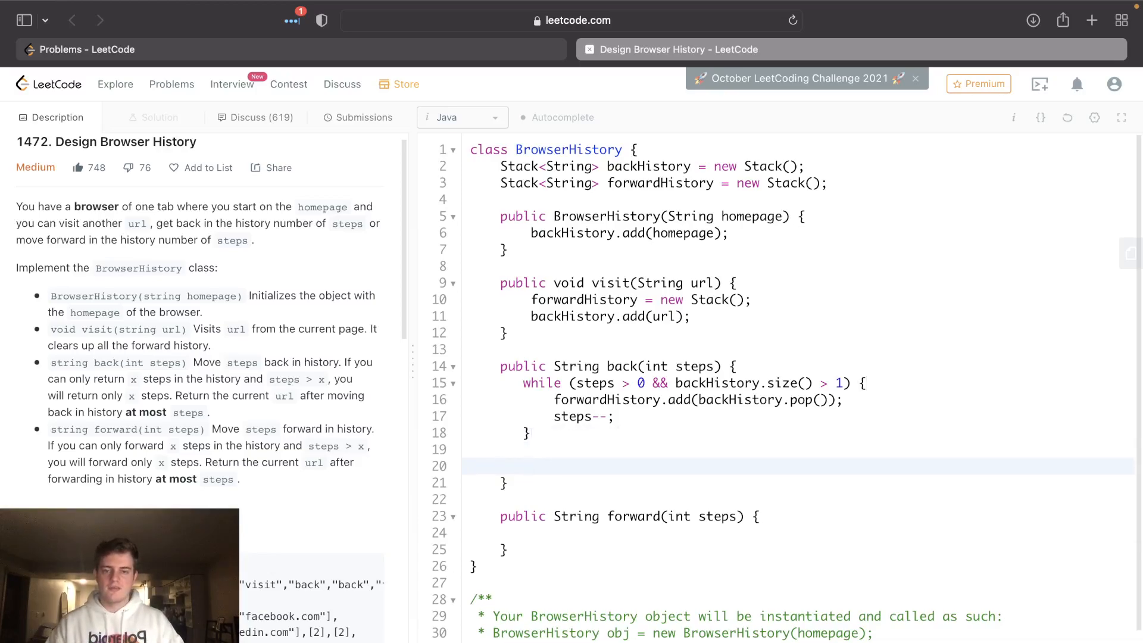
text(retu)
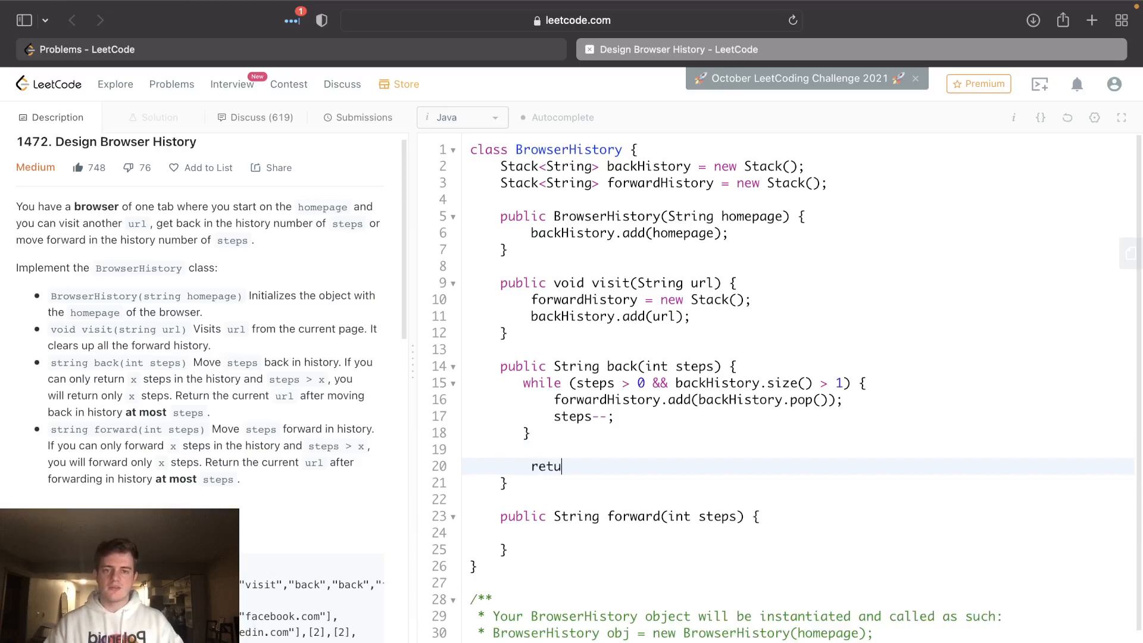
text(rn backHis)
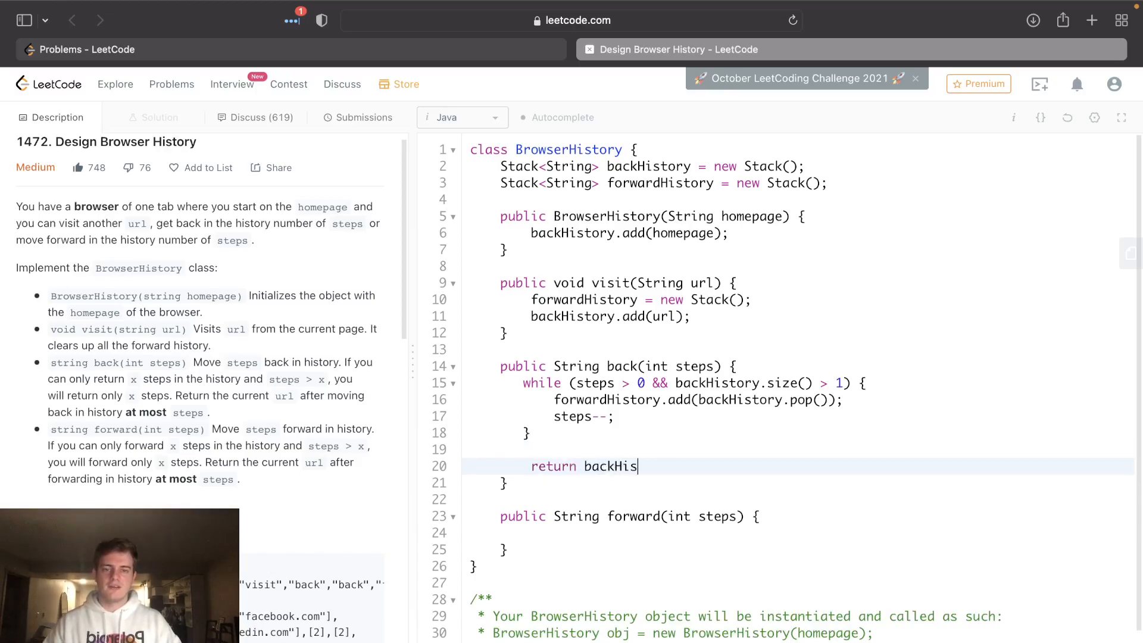
text(tory.peek();)
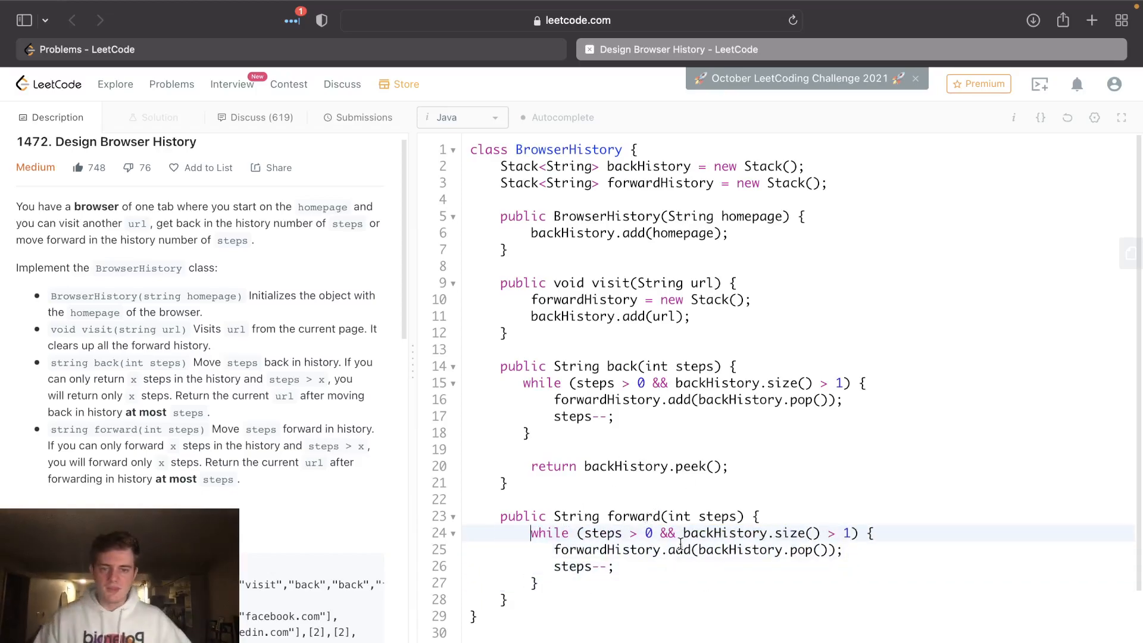
Step: Adapt the copied loop in forward(): forwardHistory.size() > 0, backHistory.add(forwardHistory.pop()), return backHistory.peek()
text(forward)
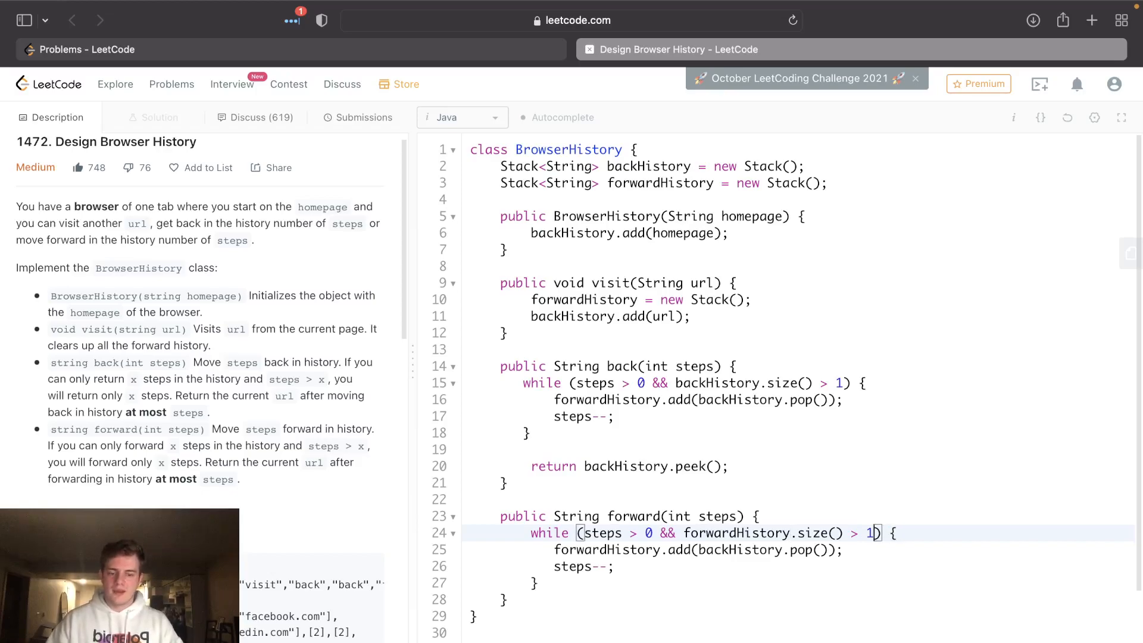
text(0)
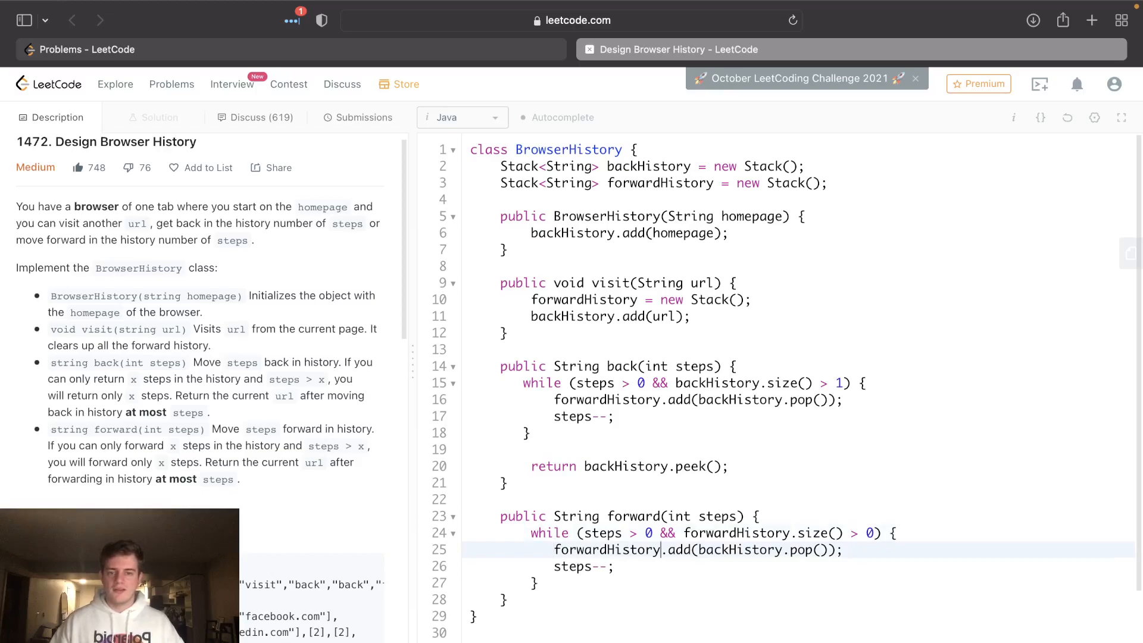
text(backHi)
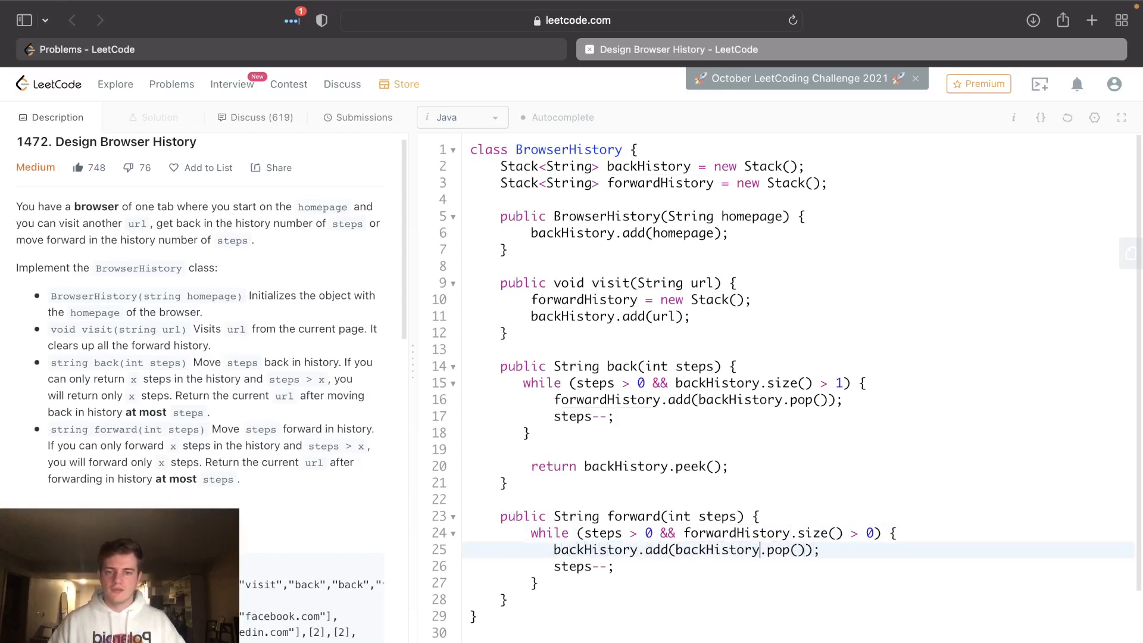
text(forwardHis)
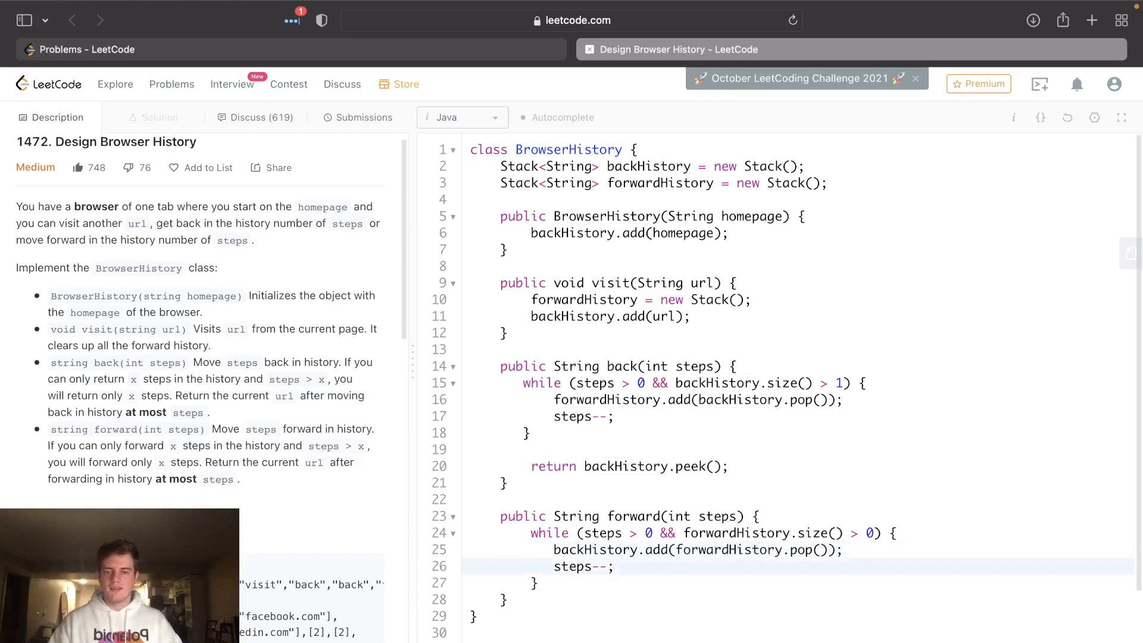
text(returbn)
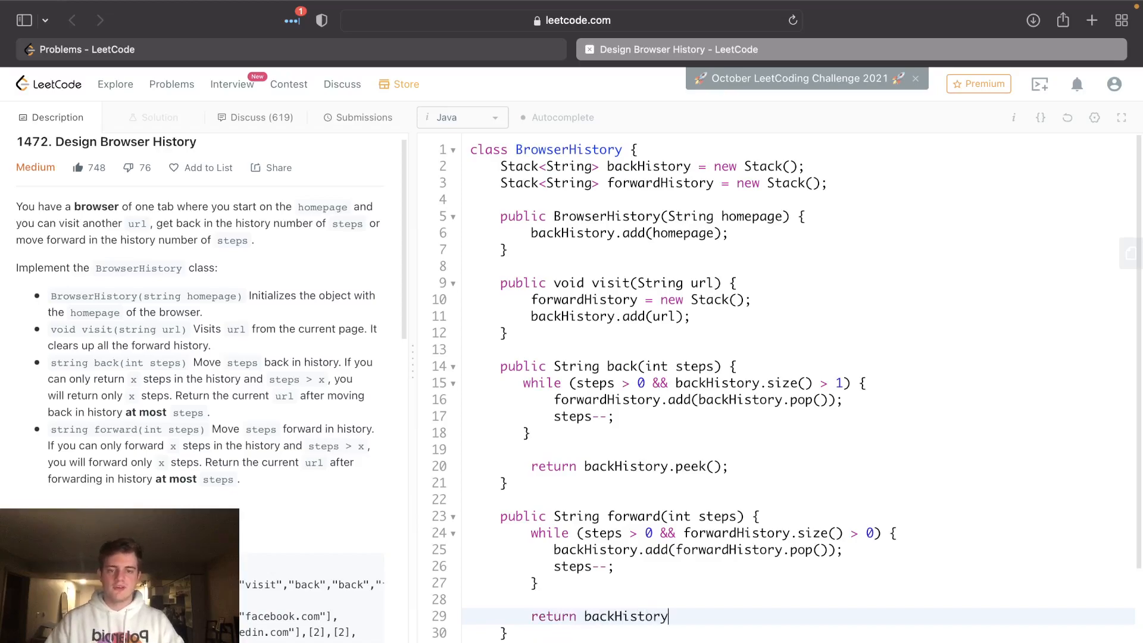
text(.peek();)
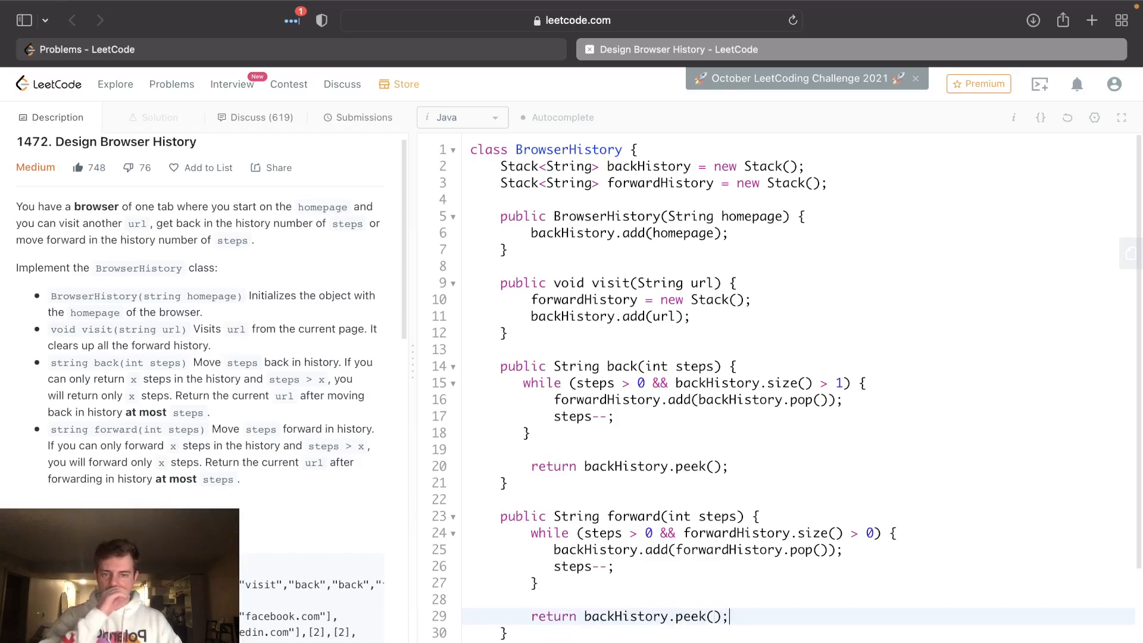
double_click(632, 515)
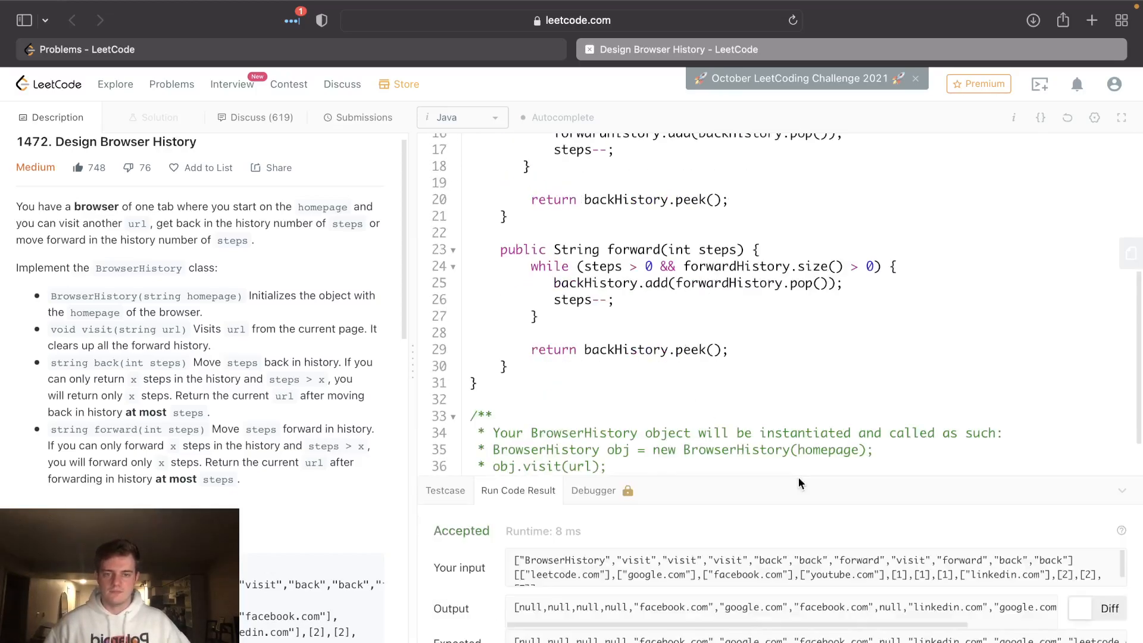
mouse_move(234, 450)
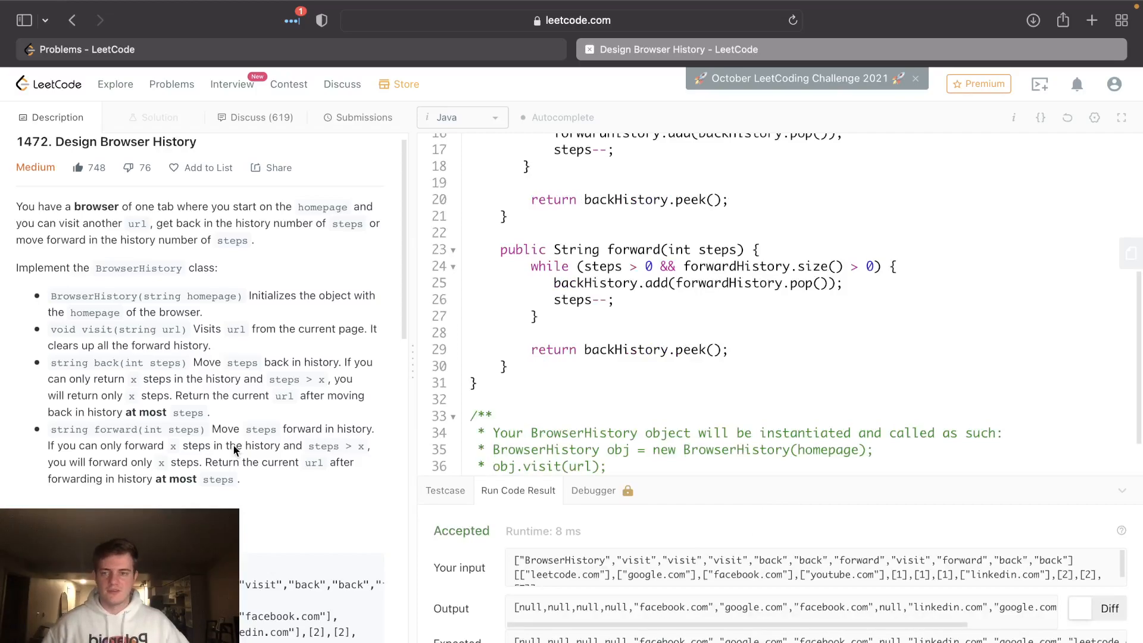
Step: Submit the solution and get the Success report (104 ms, 112 MB)
click(363, 118)
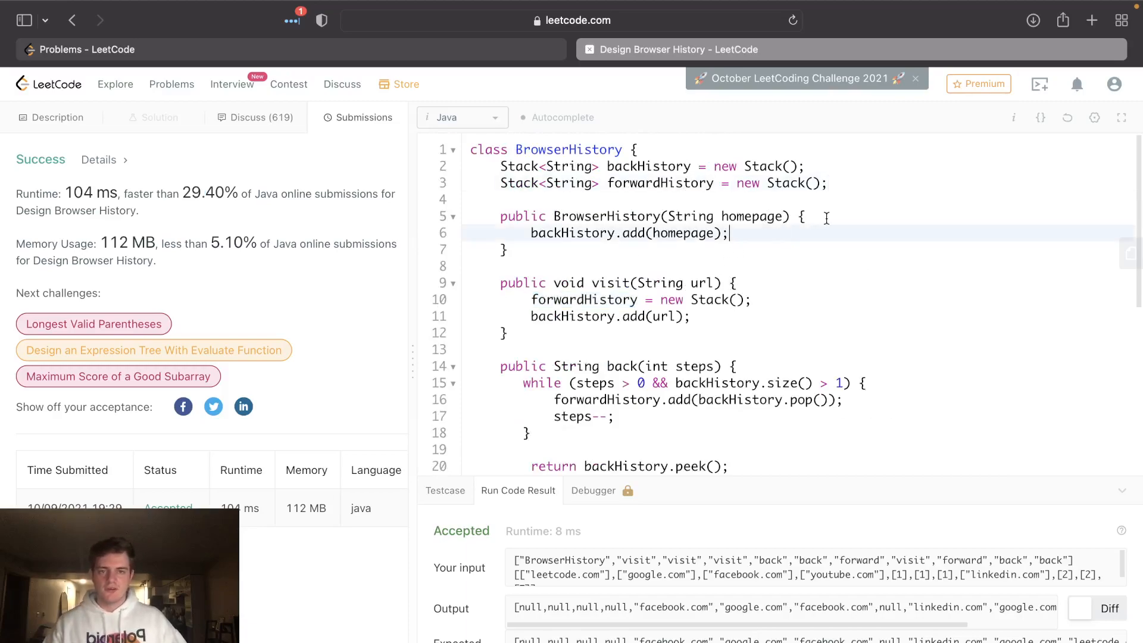
Step: Add comments // space : o(n), // o(1) on constructor and visit, // o(n) on back and forward
text(//)
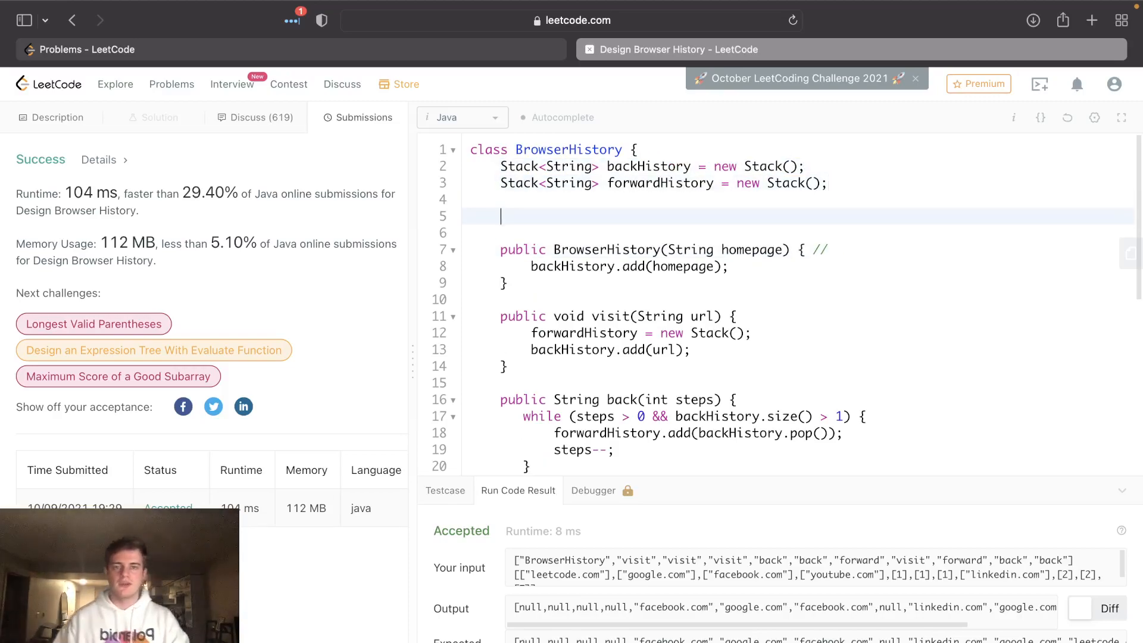
text(// space : o)
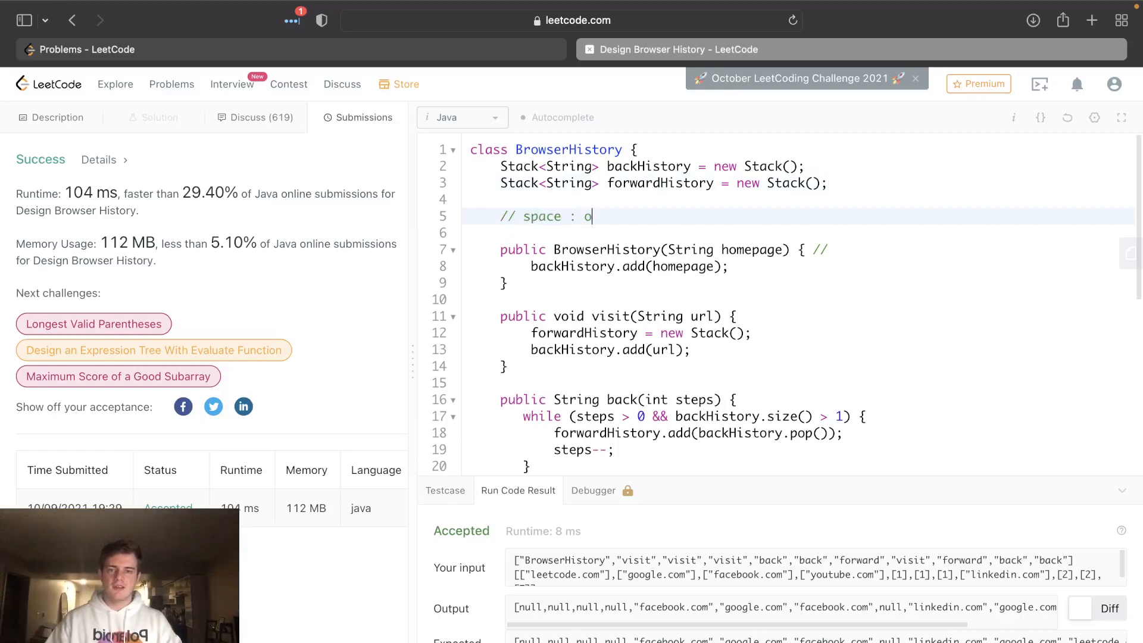
text((n))
click(797, 249)
text( o(1)
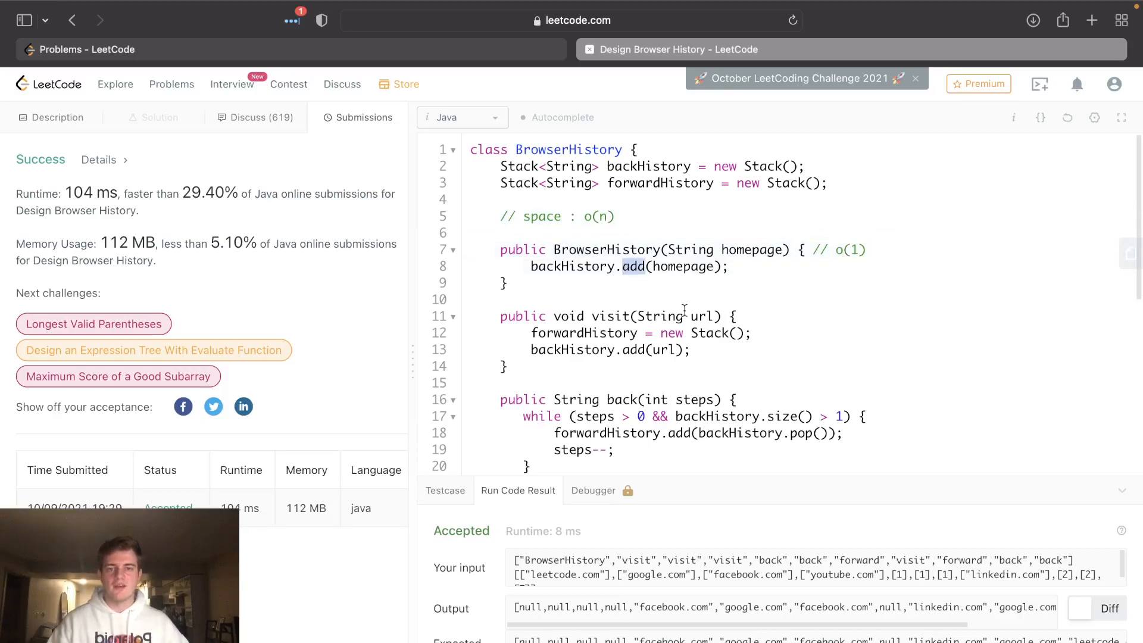
text(..)
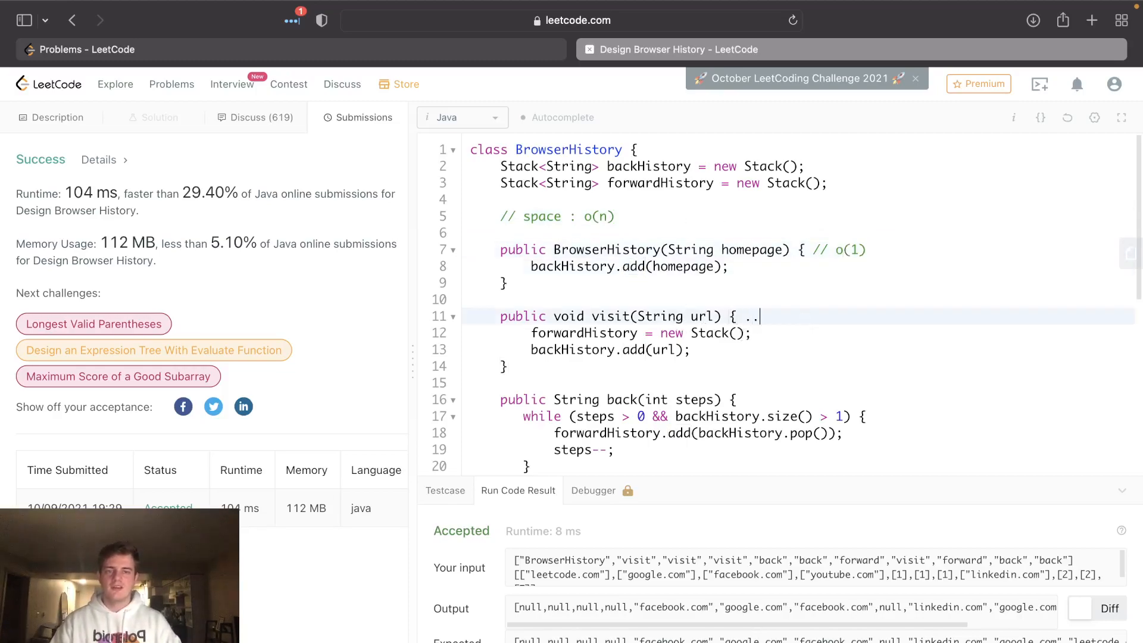
text(o(1))
click(798, 399)
text( // o(n))
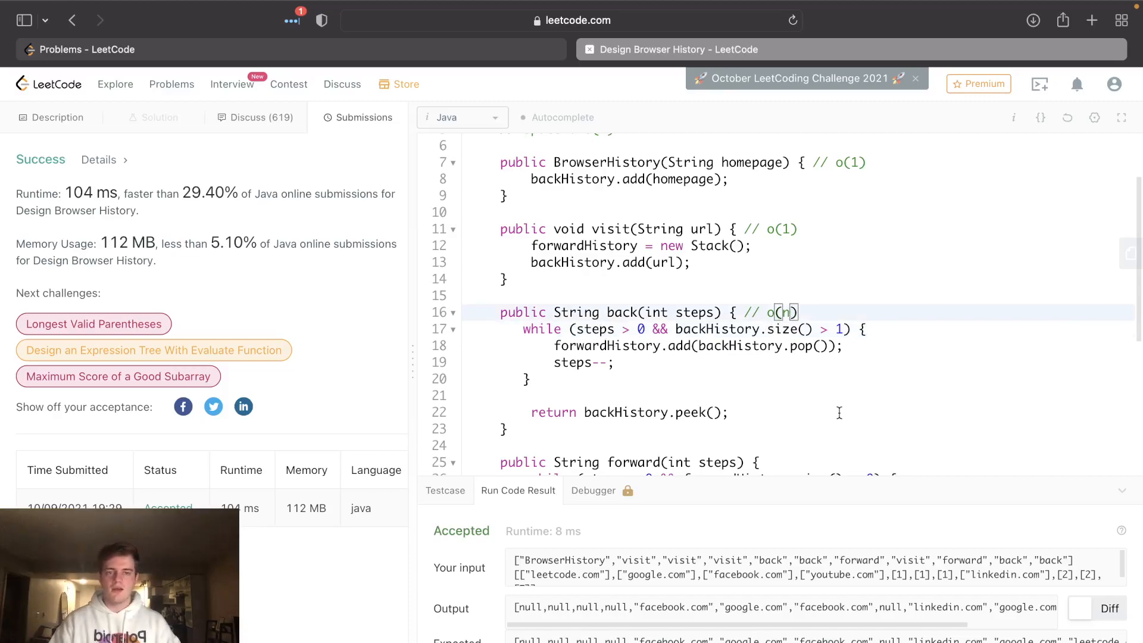
mouse_move(680, 449)
text( // o)
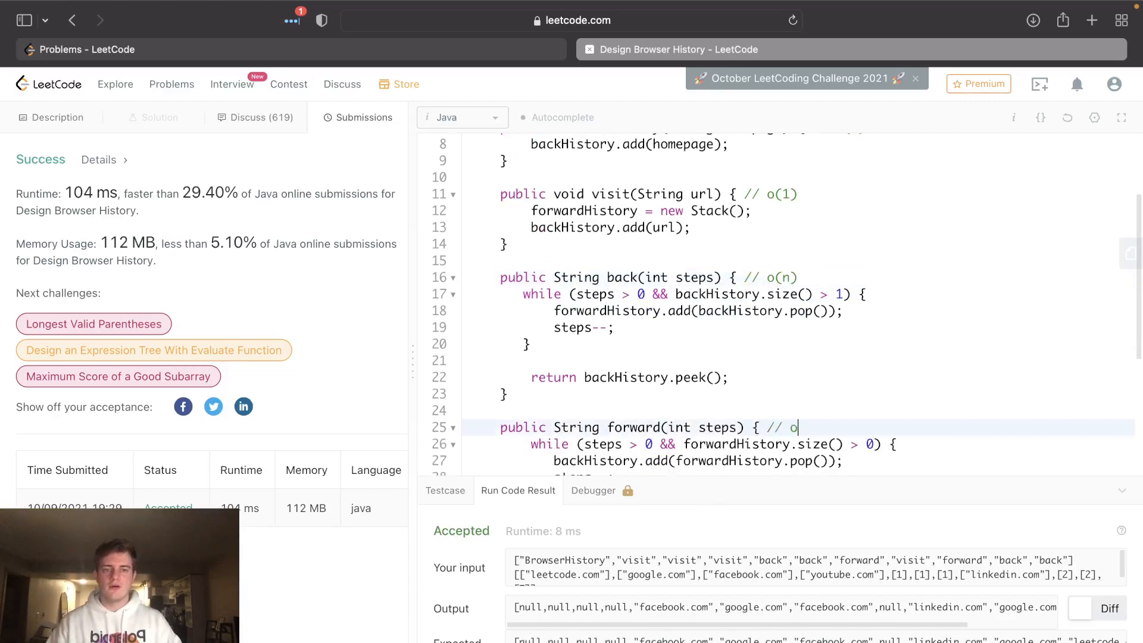
text((n))
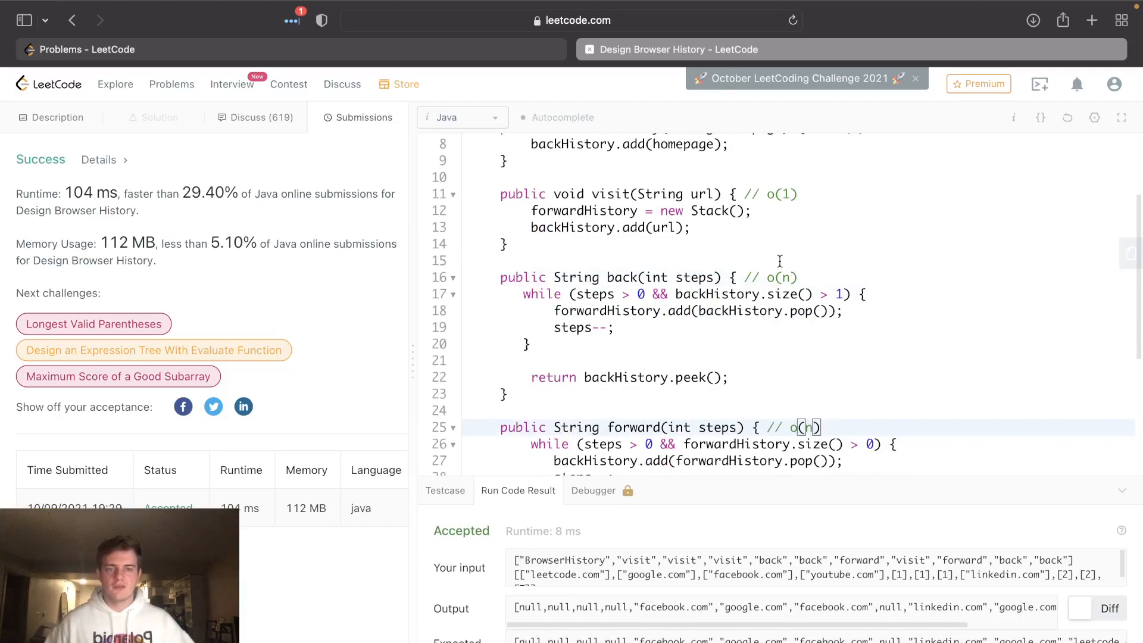
scroll(down, 3)
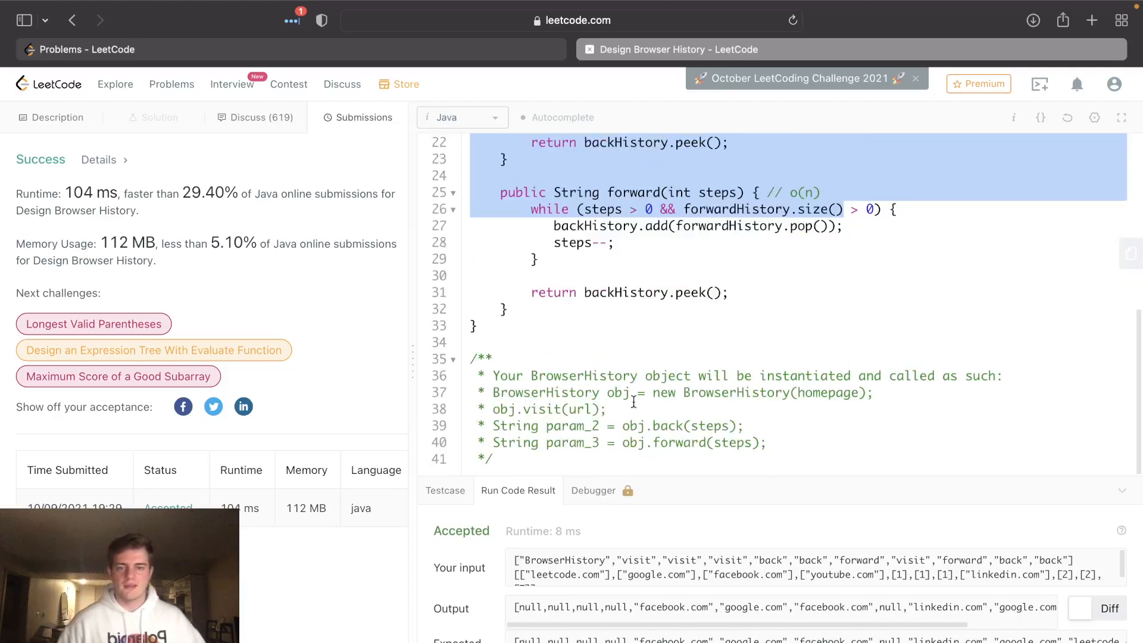
mouse_move(723, 526)
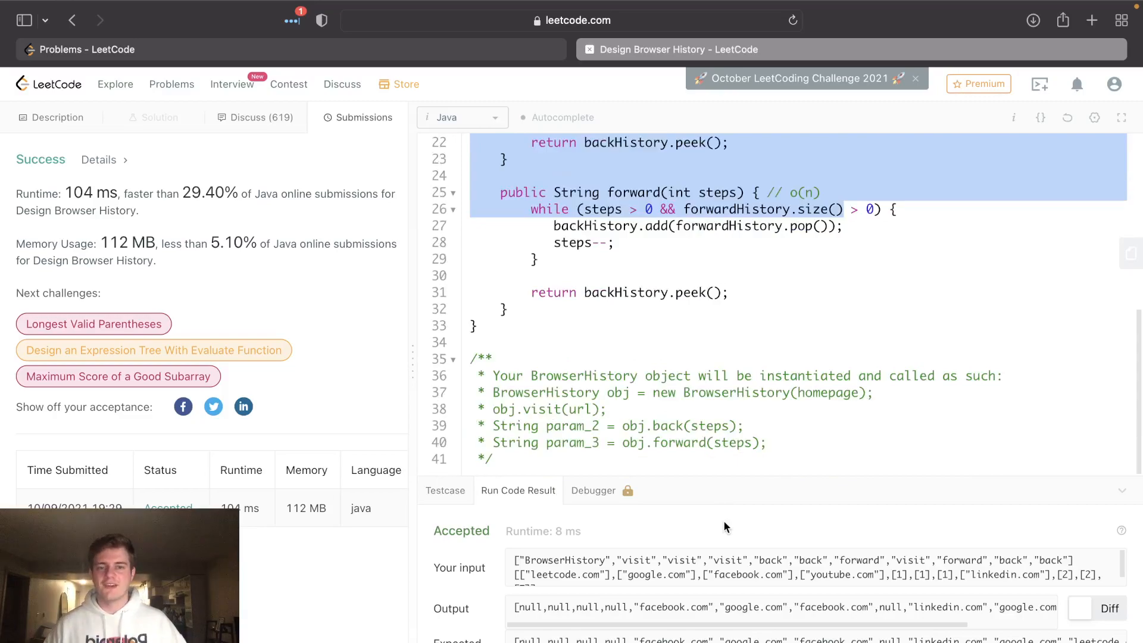